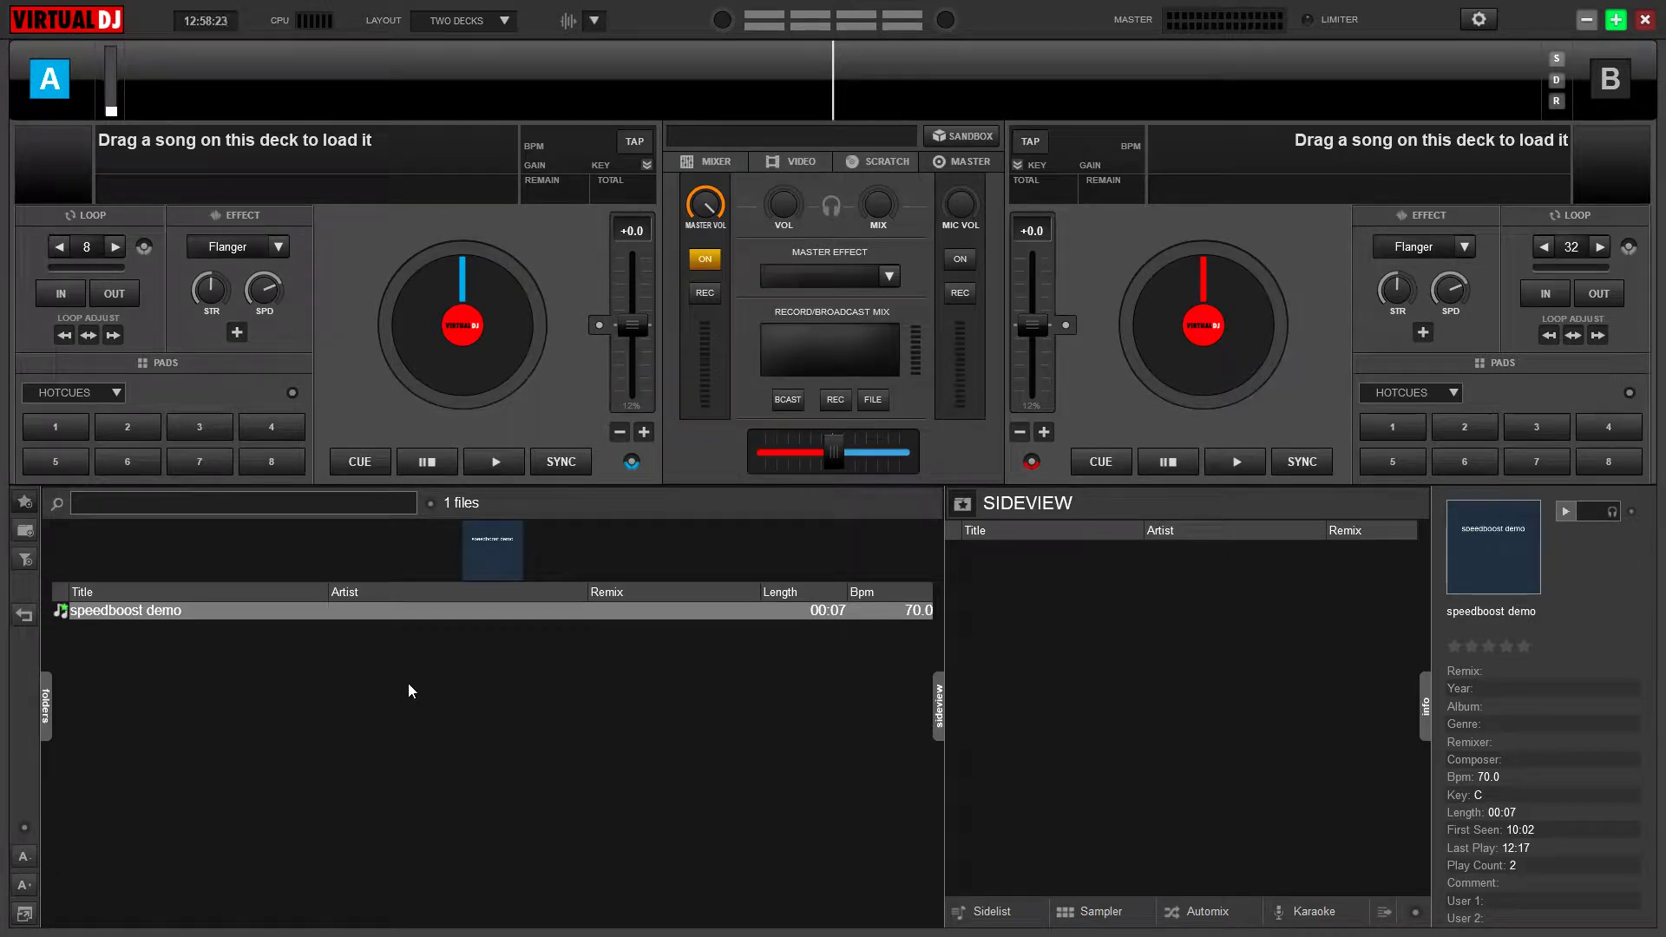
{"action": "mouse_move", "coordinate": [431, 663]}
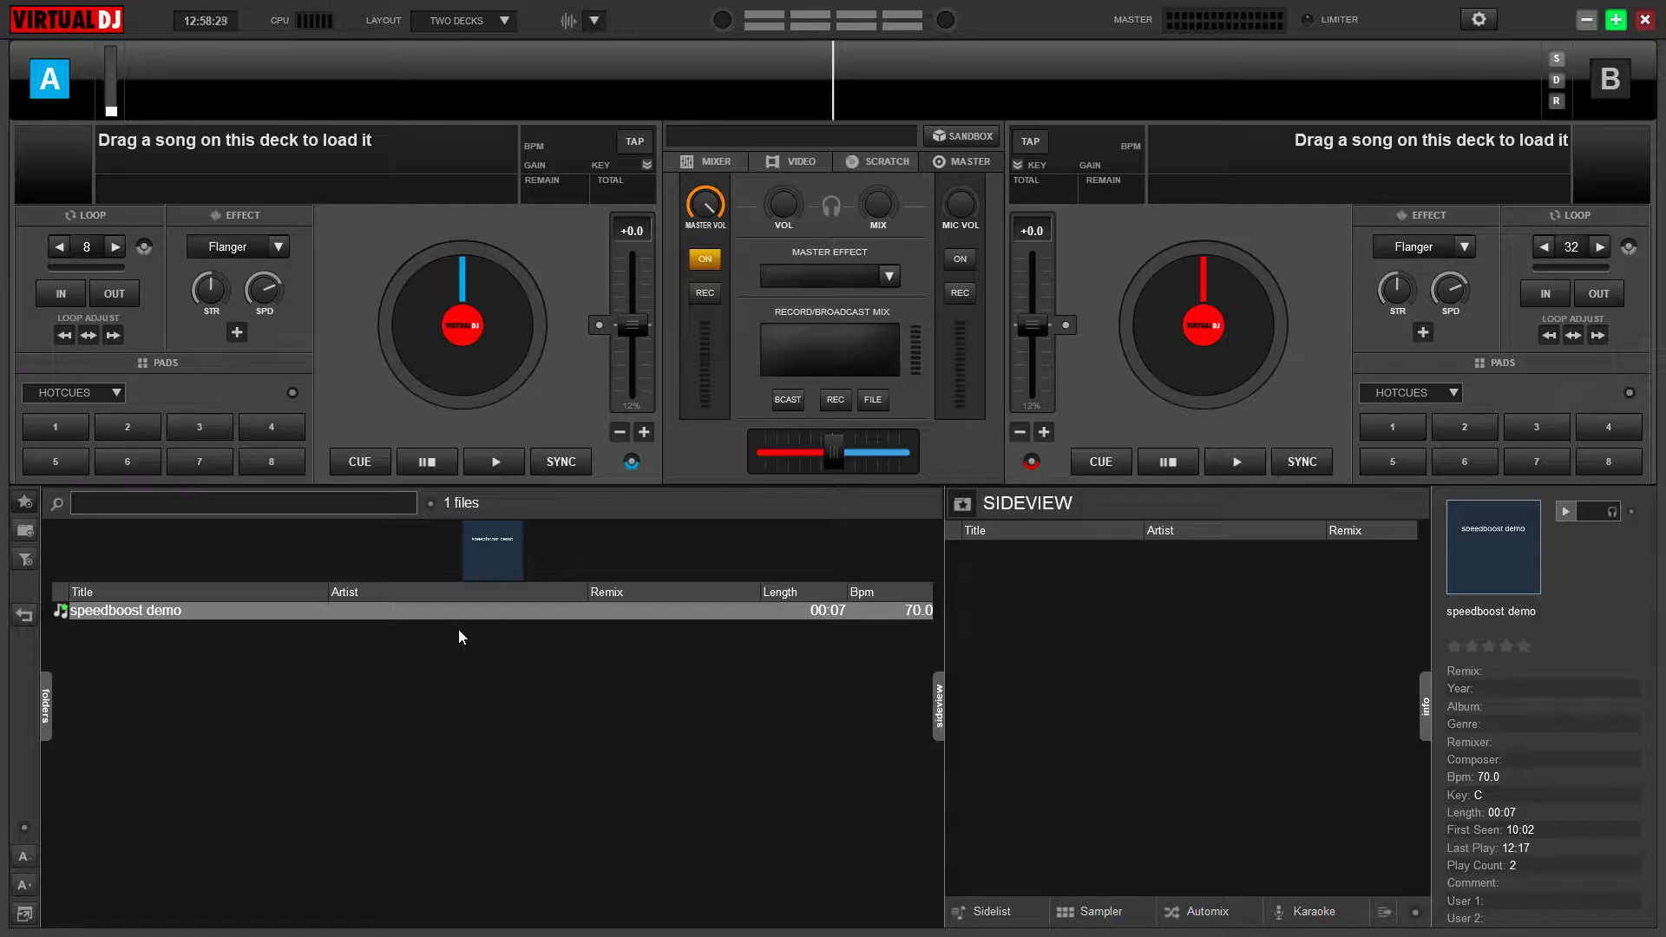
{"action": "mouse_move", "coordinate": [457, 621]}
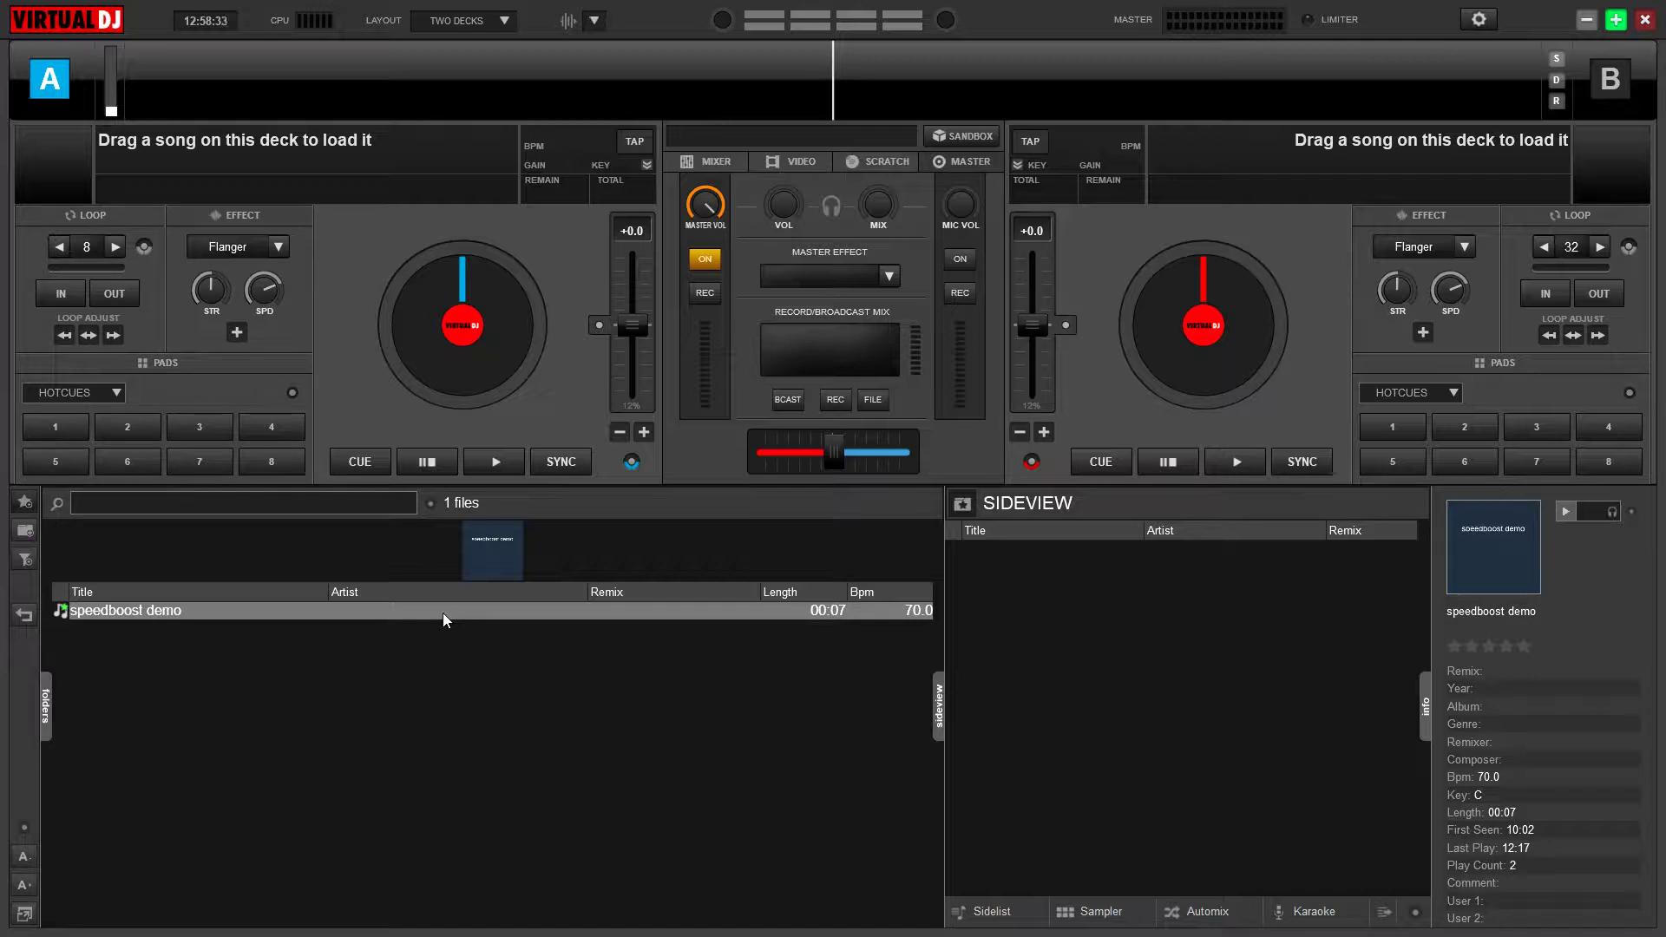
{"action": "mouse_move", "coordinate": [420, 612]}
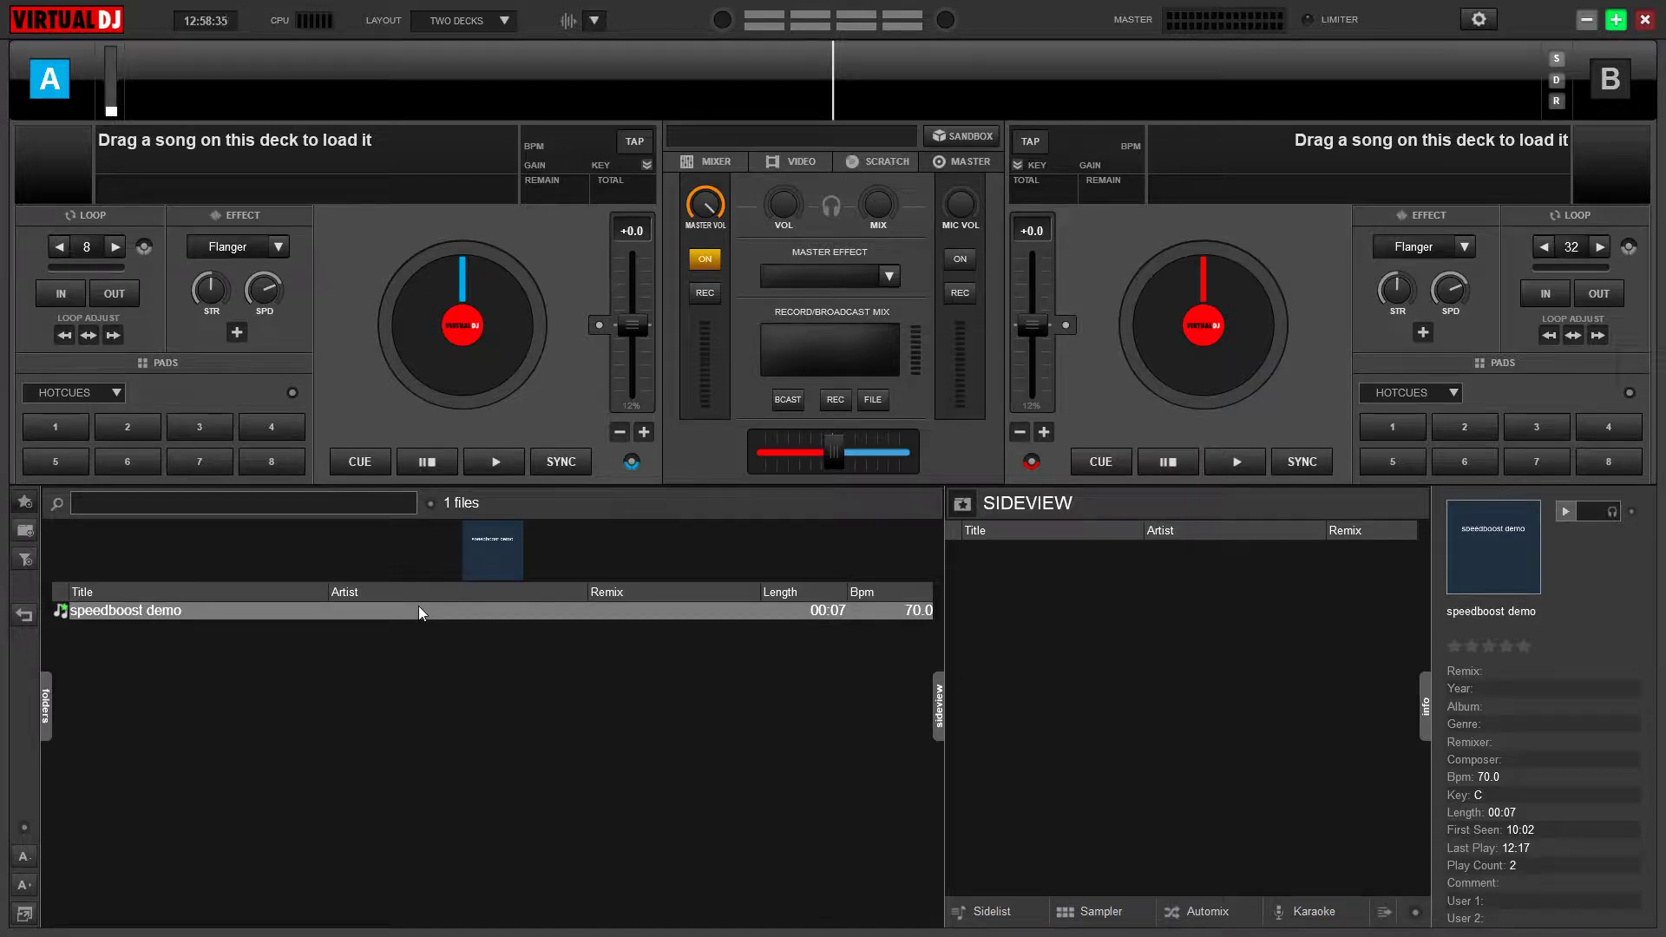
{"action": "mouse_move", "coordinate": [372, 623]}
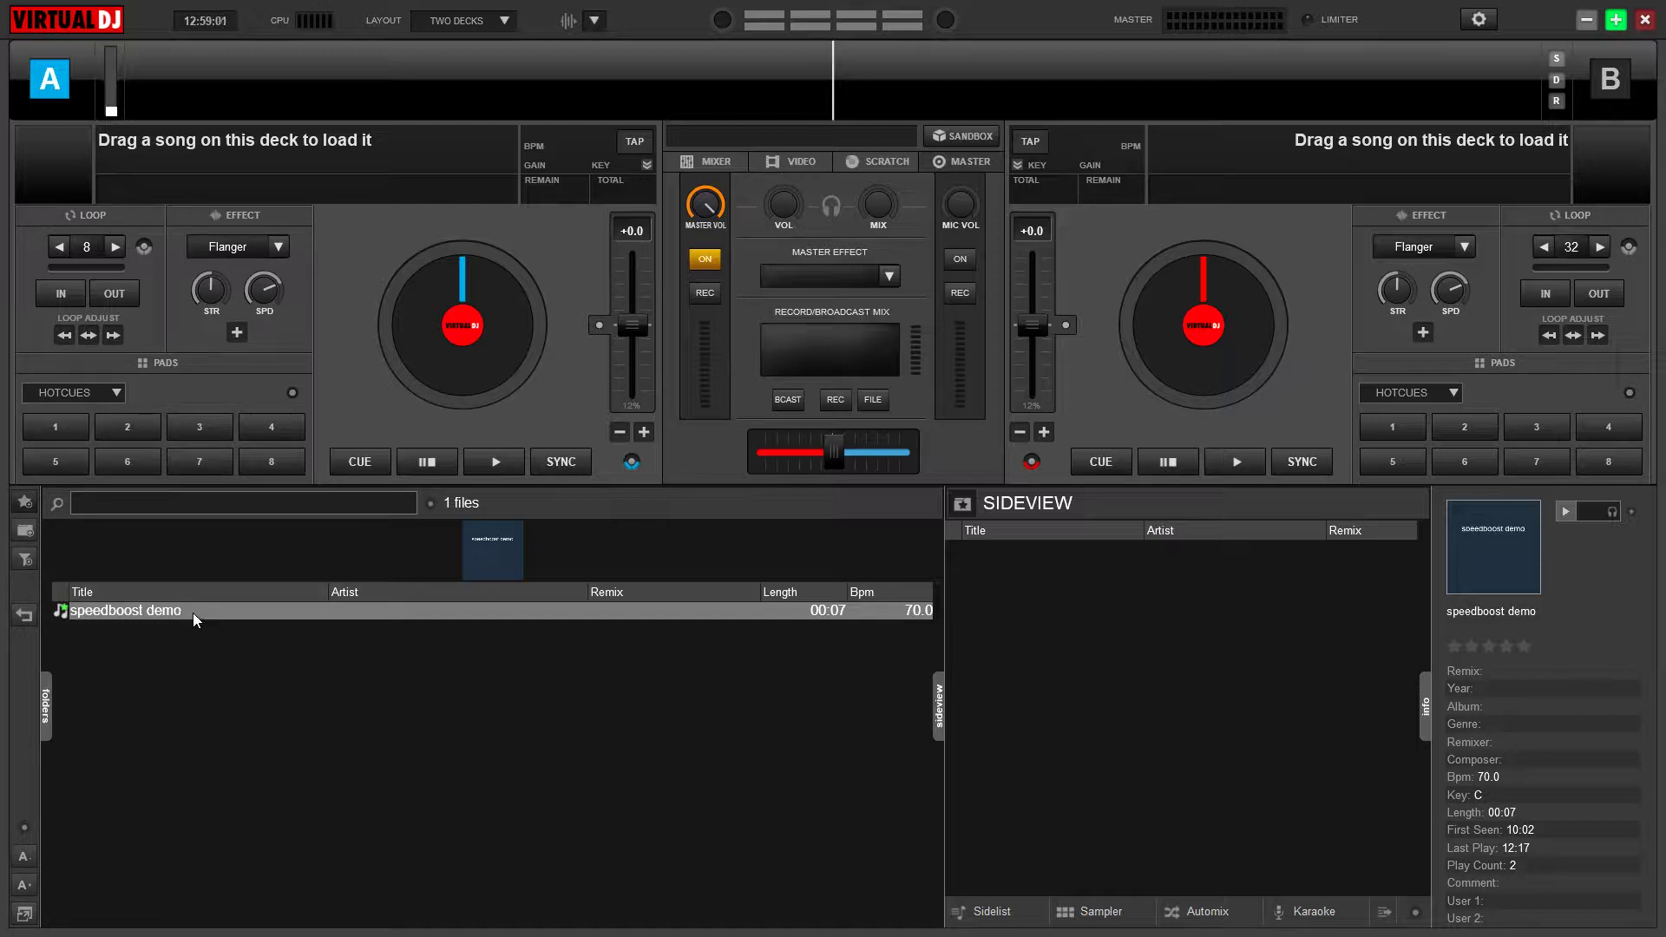
Step: Load the speedboost demo onto deck A, engage an 8-beat auto loop and start playback
{"action": "double_click", "coordinate": [126, 609]}
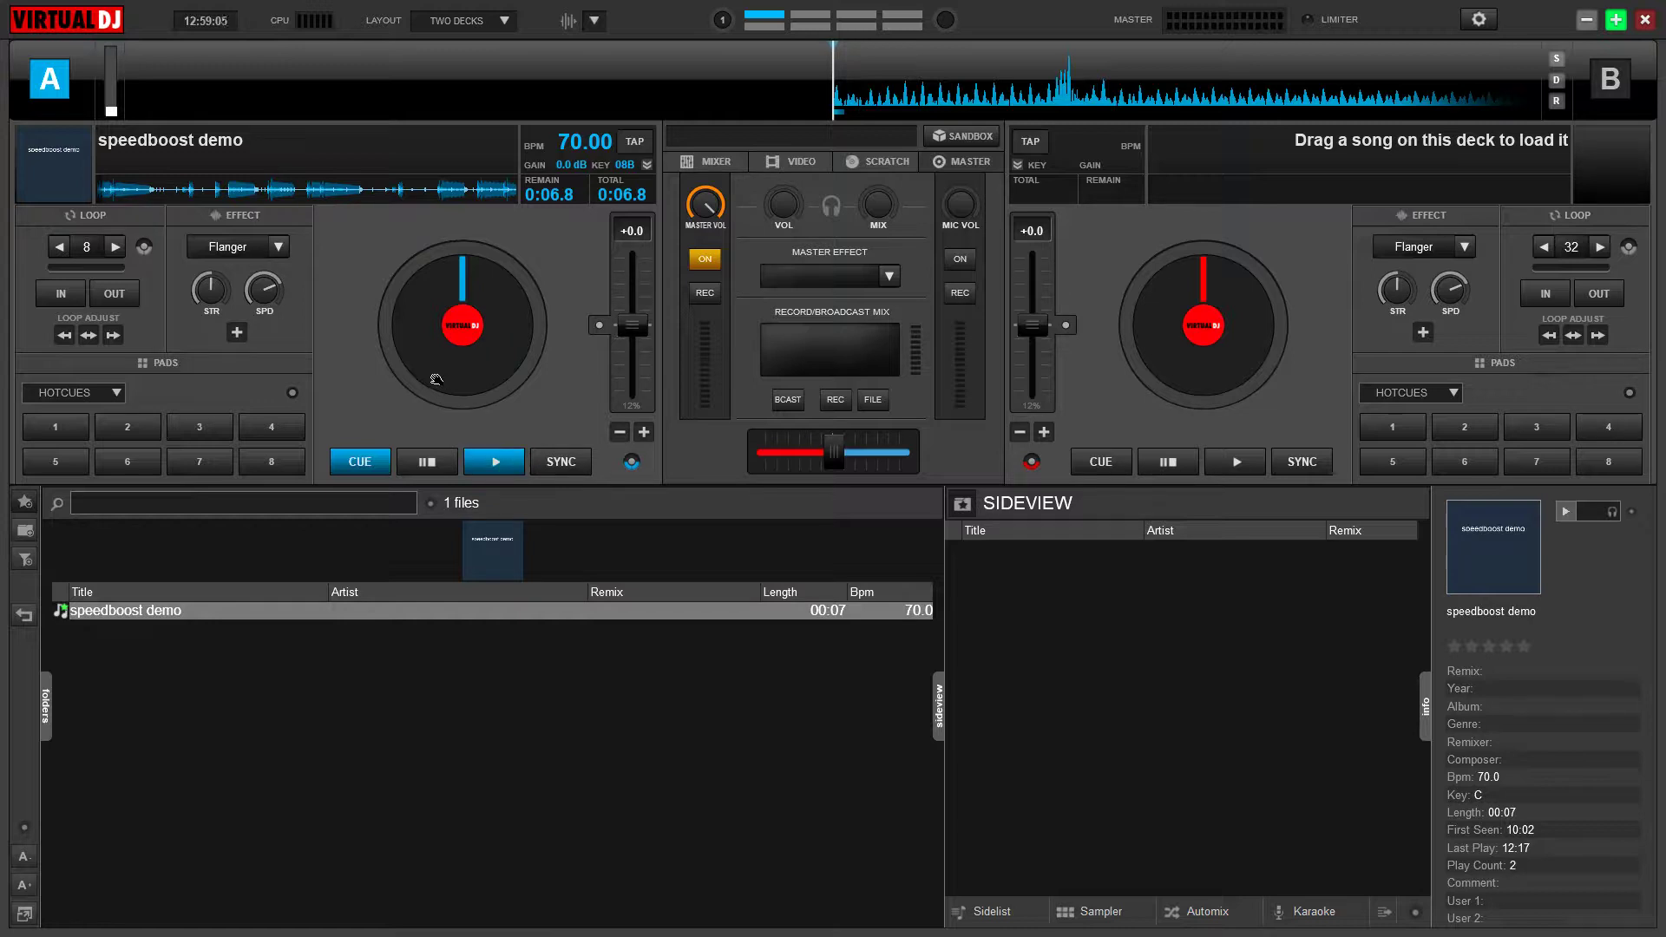
{"action": "mouse_move", "coordinate": [510, 424]}
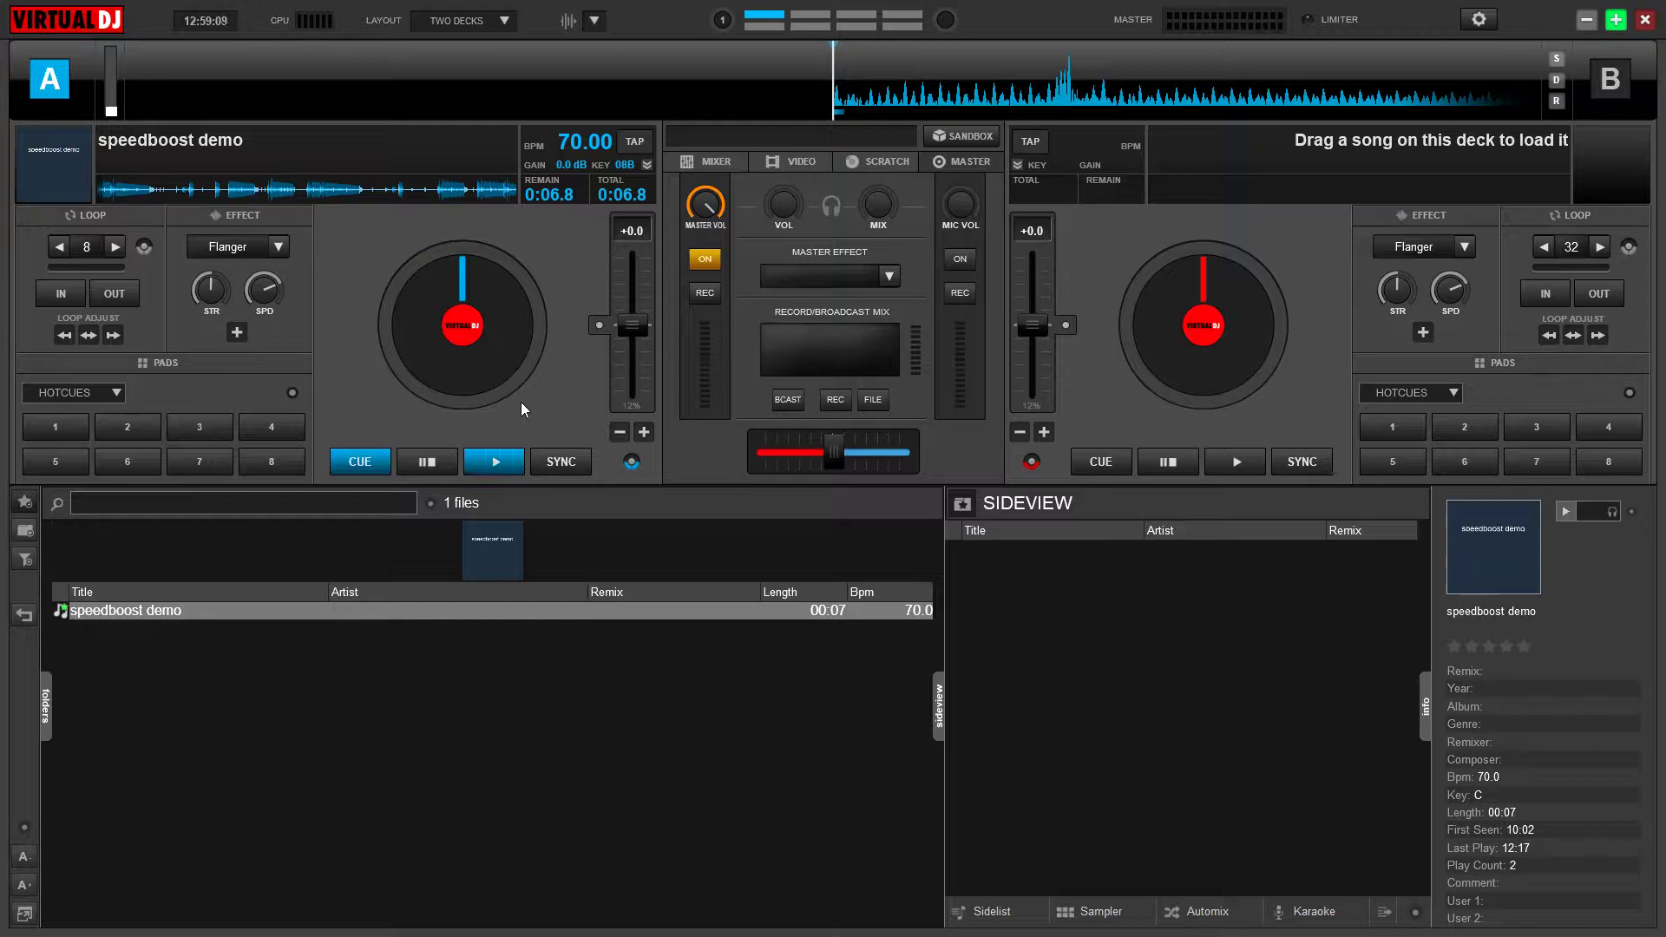
{"action": "mouse_move", "coordinate": [136, 373]}
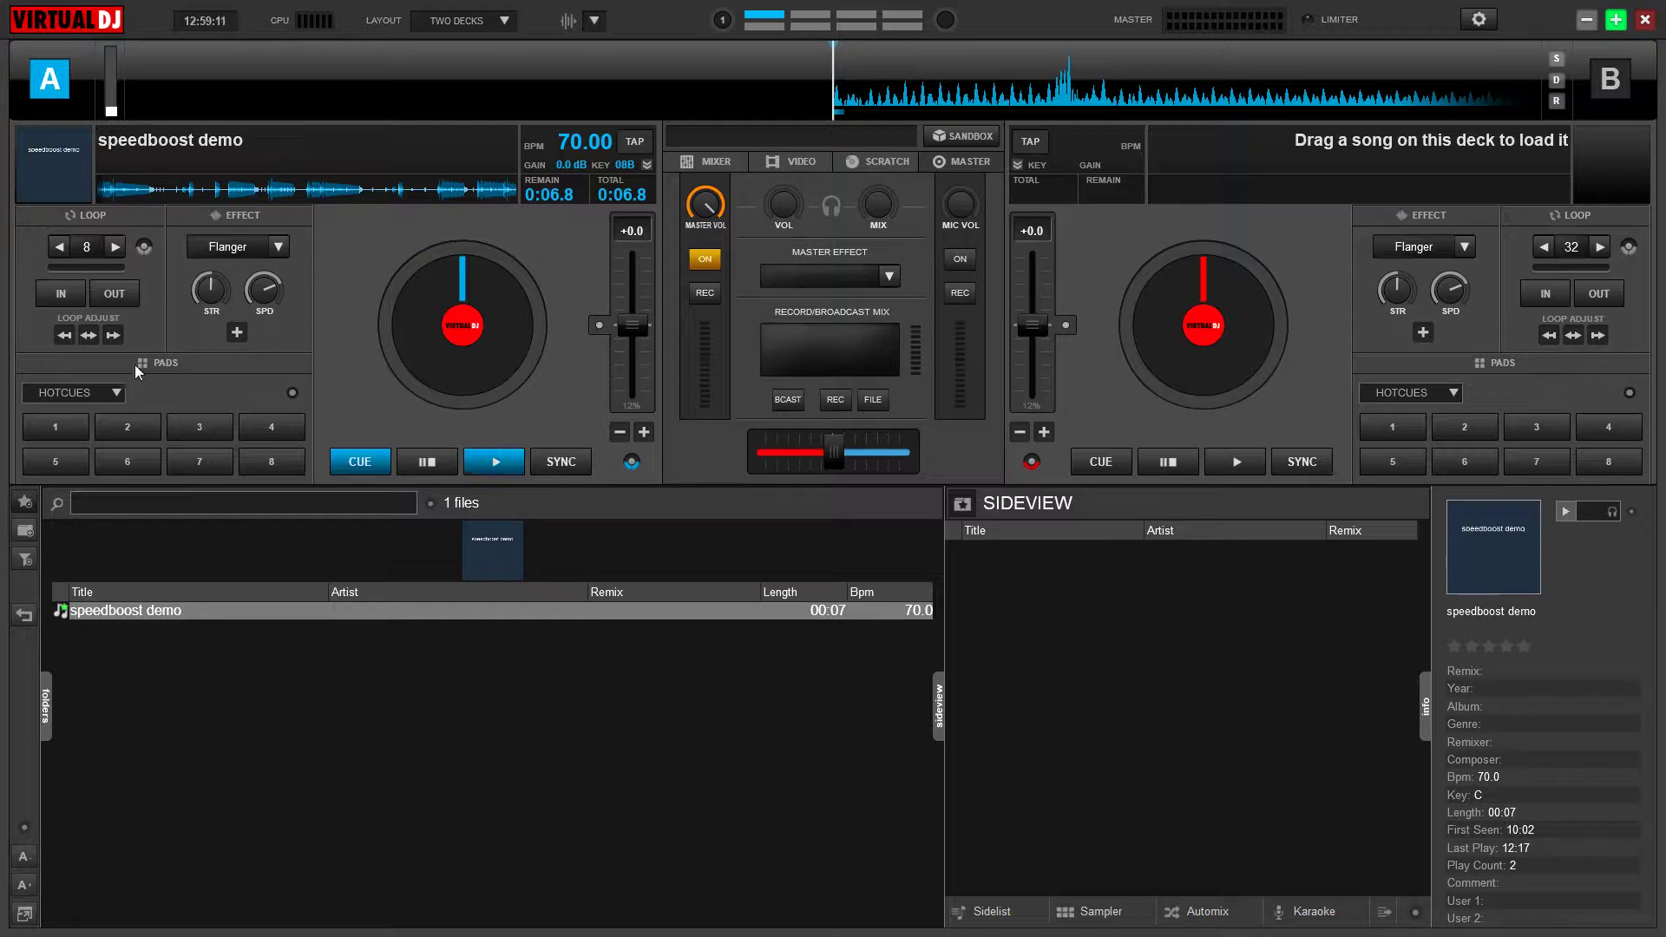
{"action": "mouse_move", "coordinate": [86, 246]}
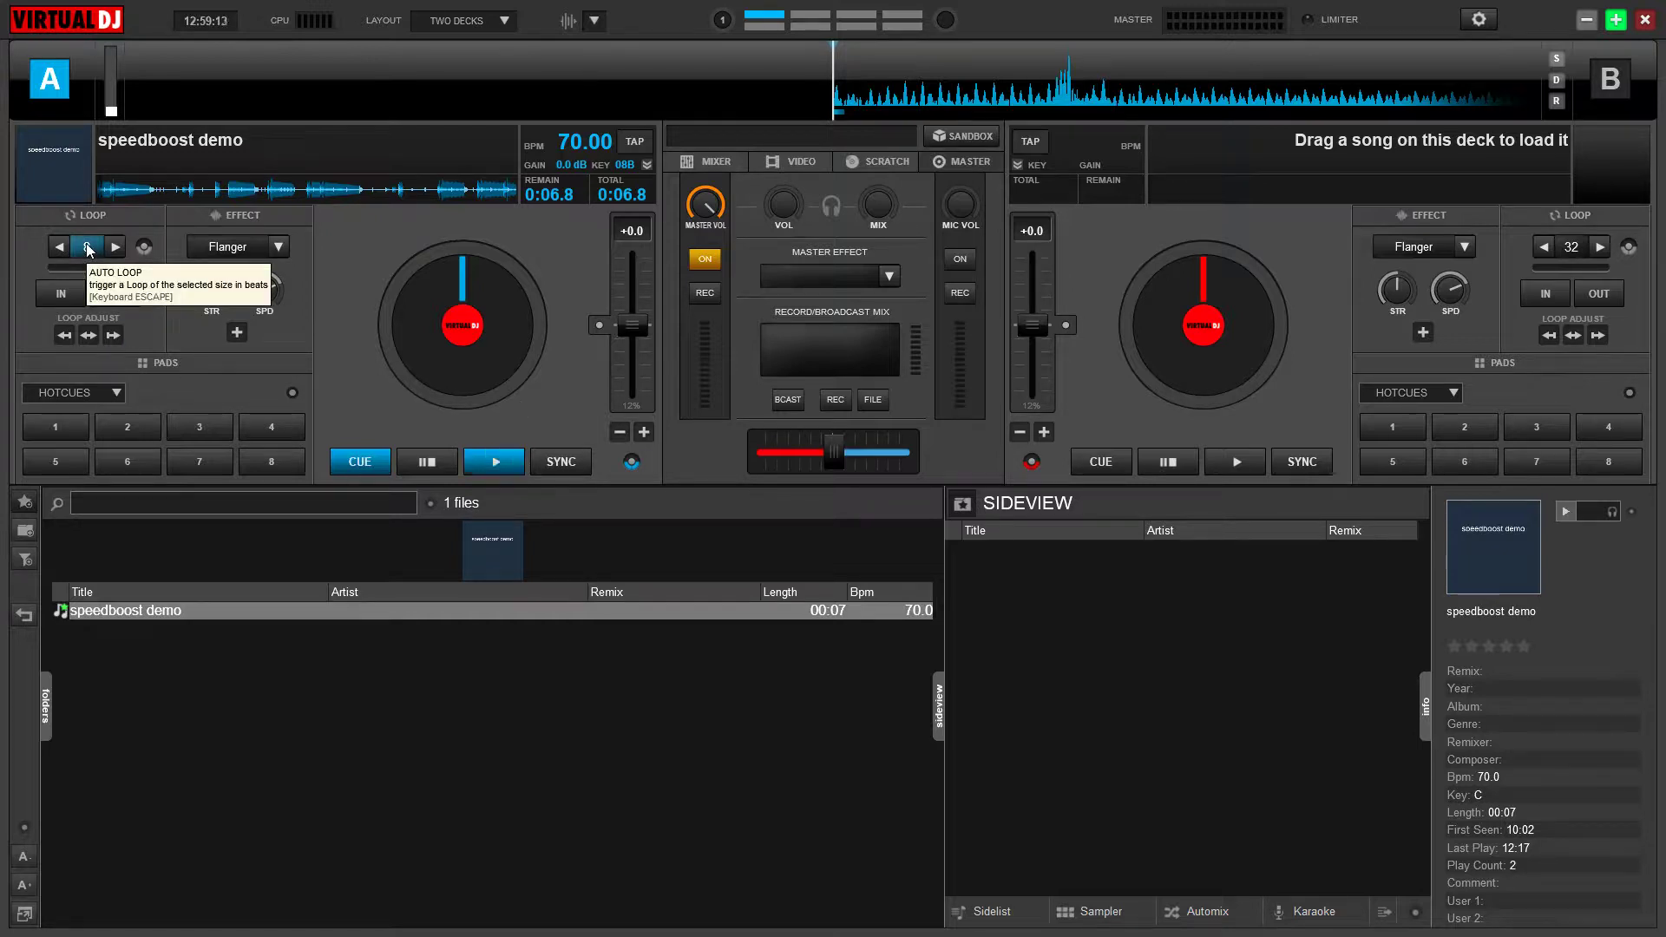
{"action": "left_click", "coordinate": [87, 246]}
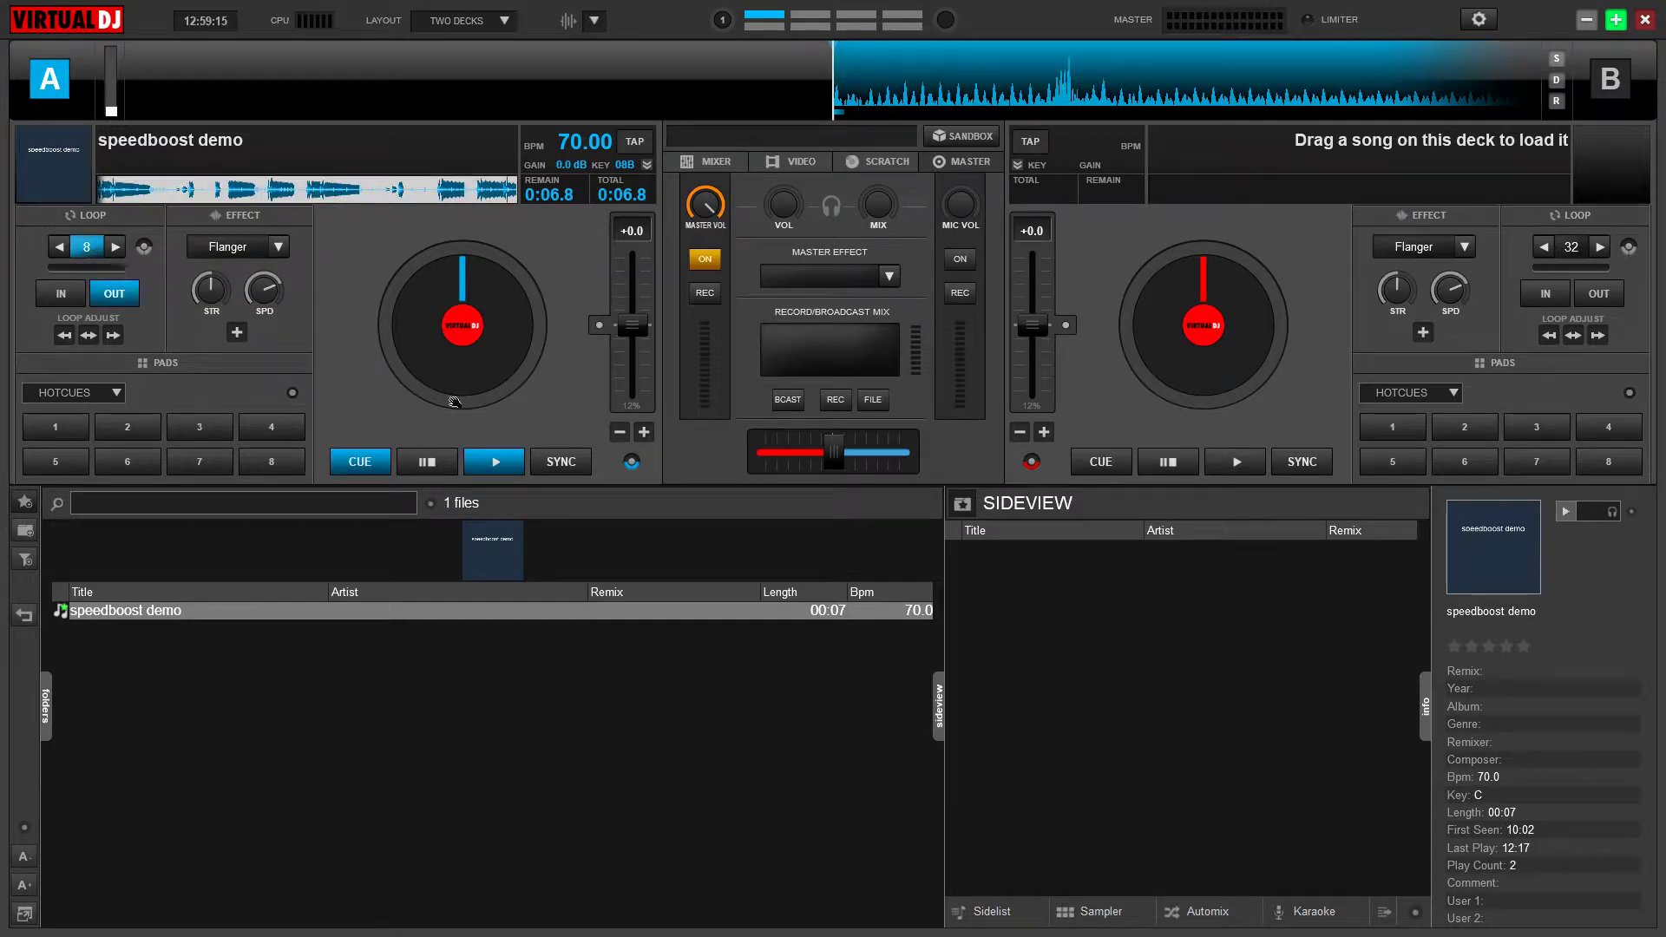
{"action": "mouse_move", "coordinate": [1133, 130]}
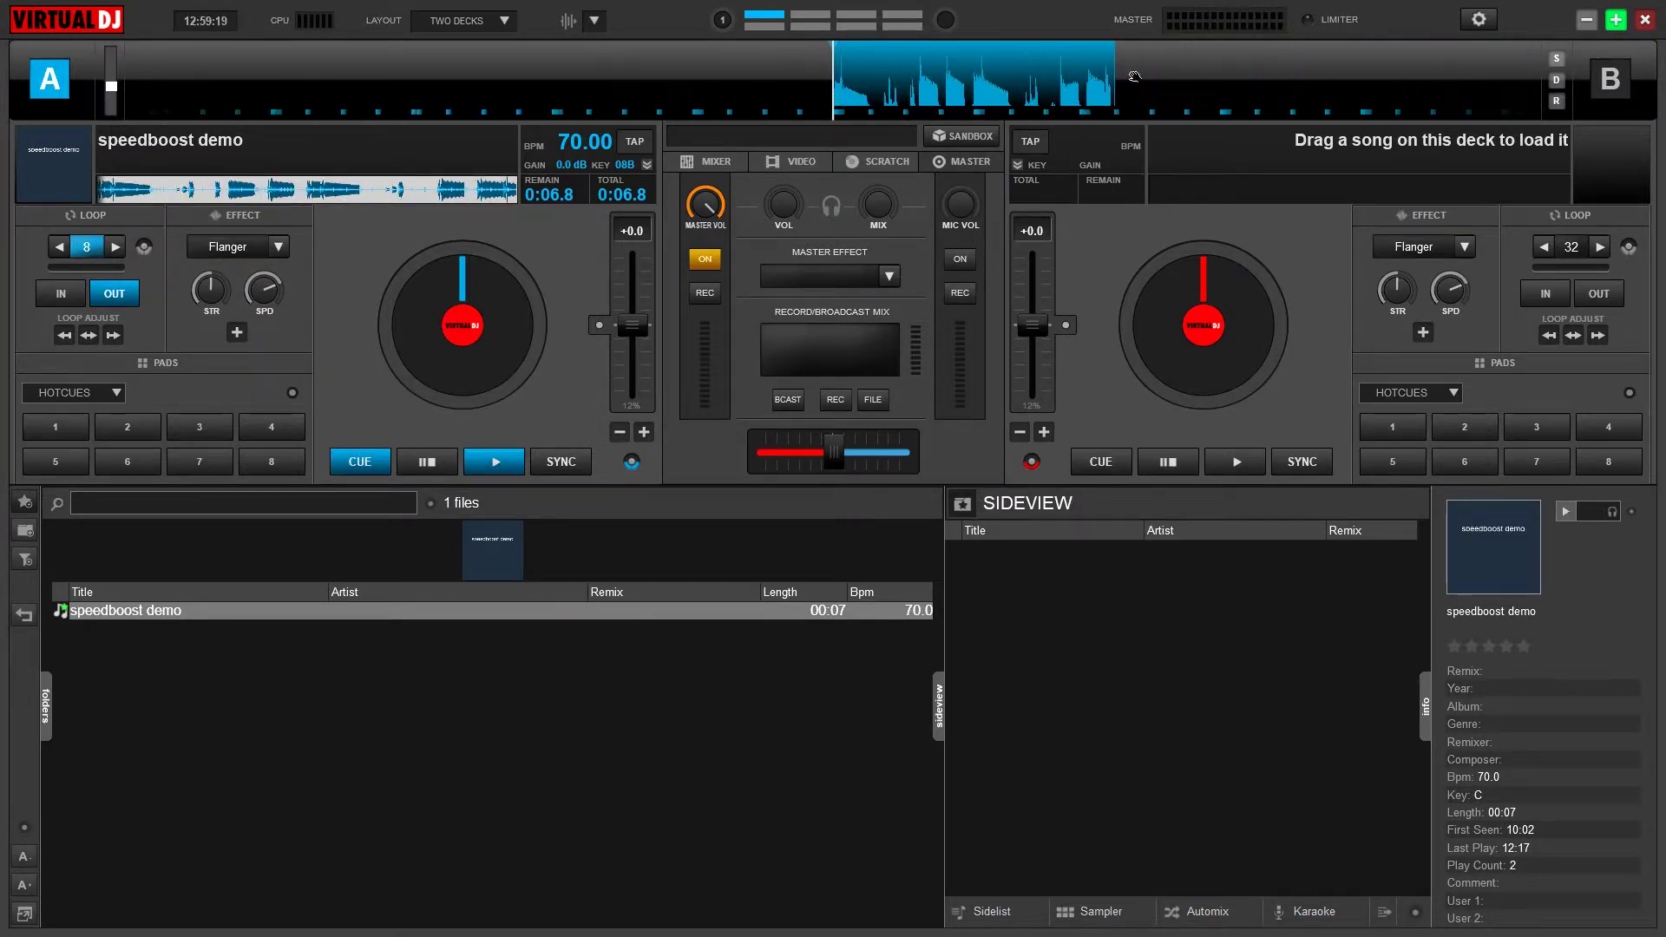
{"action": "left_click", "coordinate": [493, 461]}
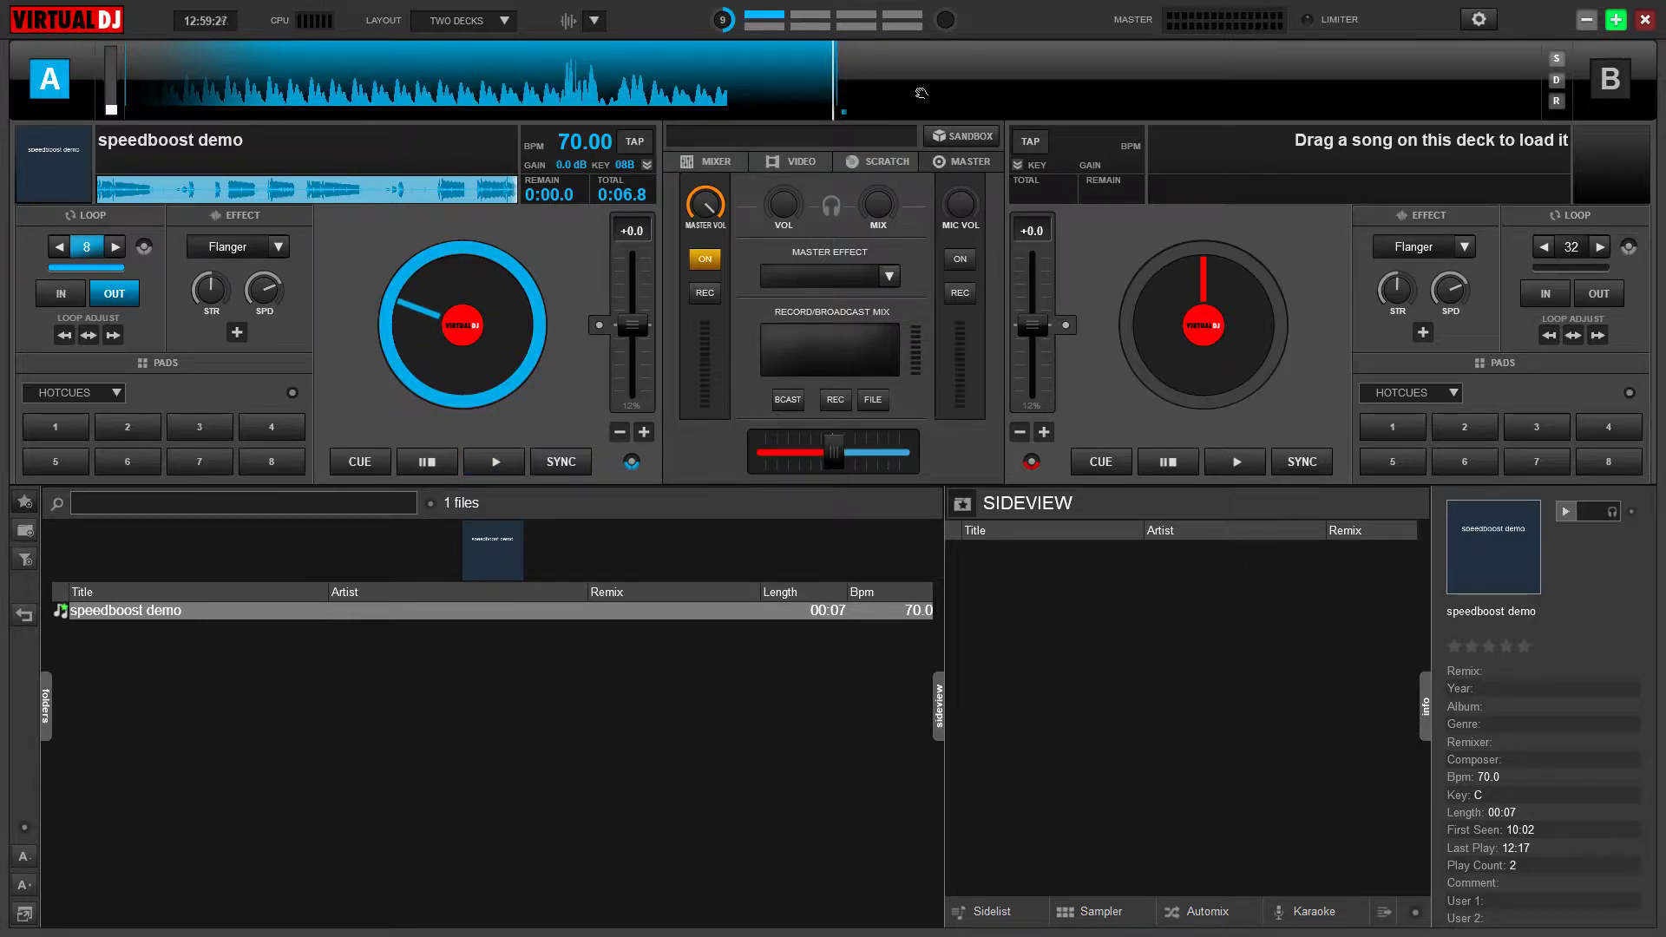
{"action": "mouse_move", "coordinate": [861, 340]}
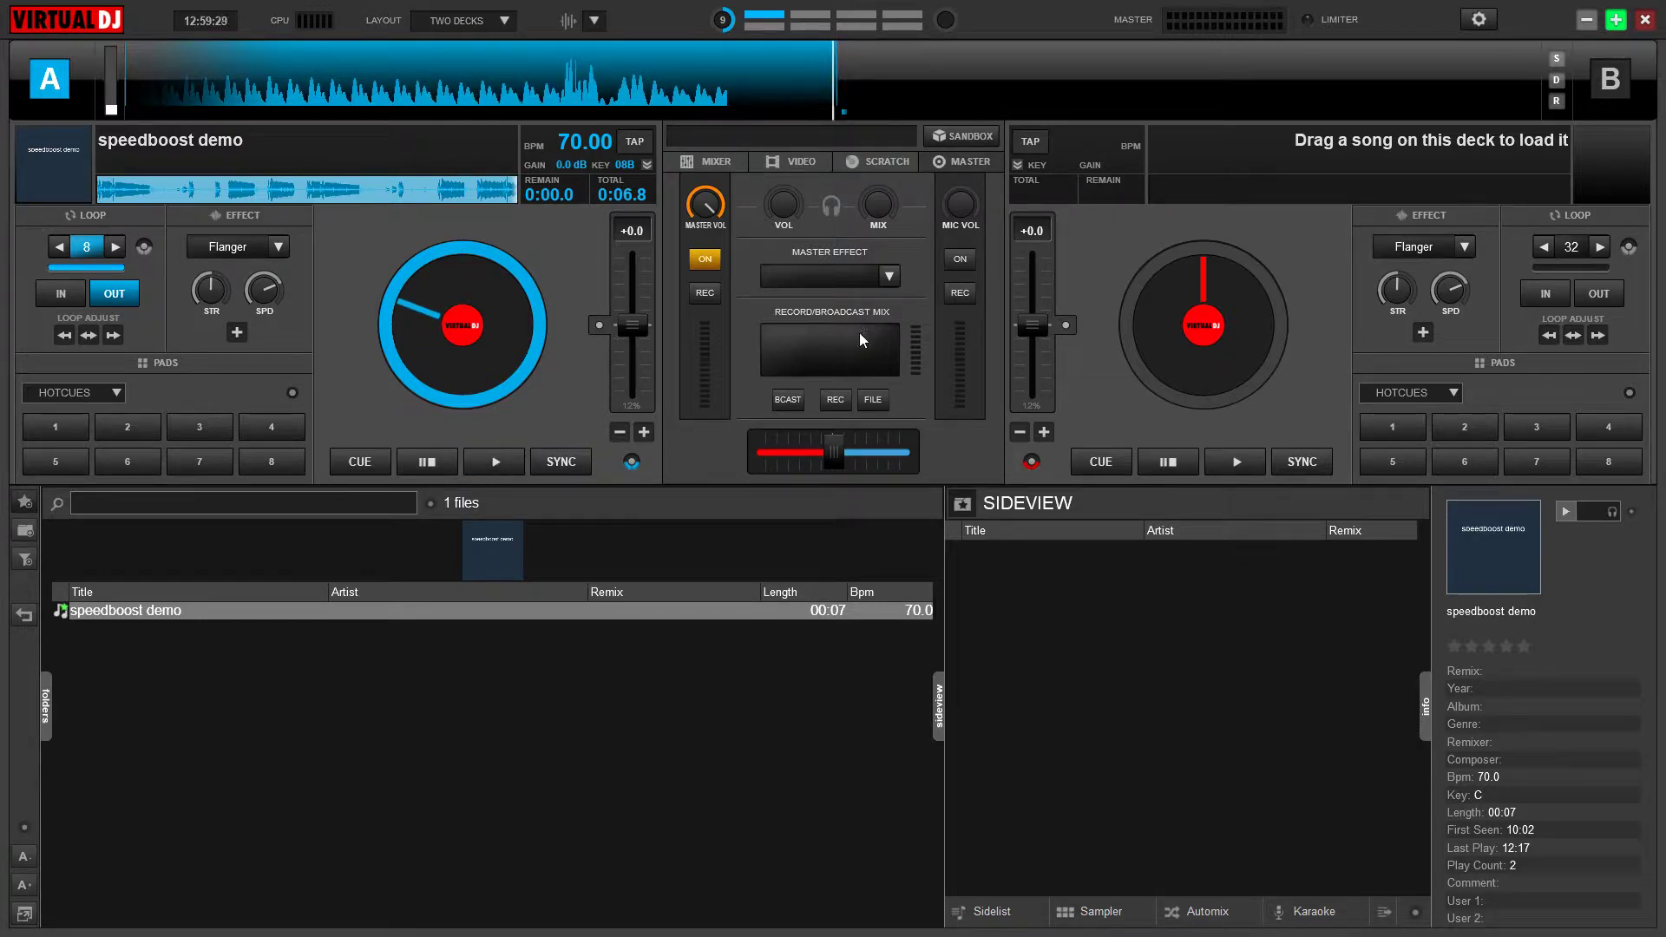
Step: Set hot cue 1 on deck A and bring up the POI Editor listing Cue 1
{"action": "left_click", "coordinate": [54, 427]}
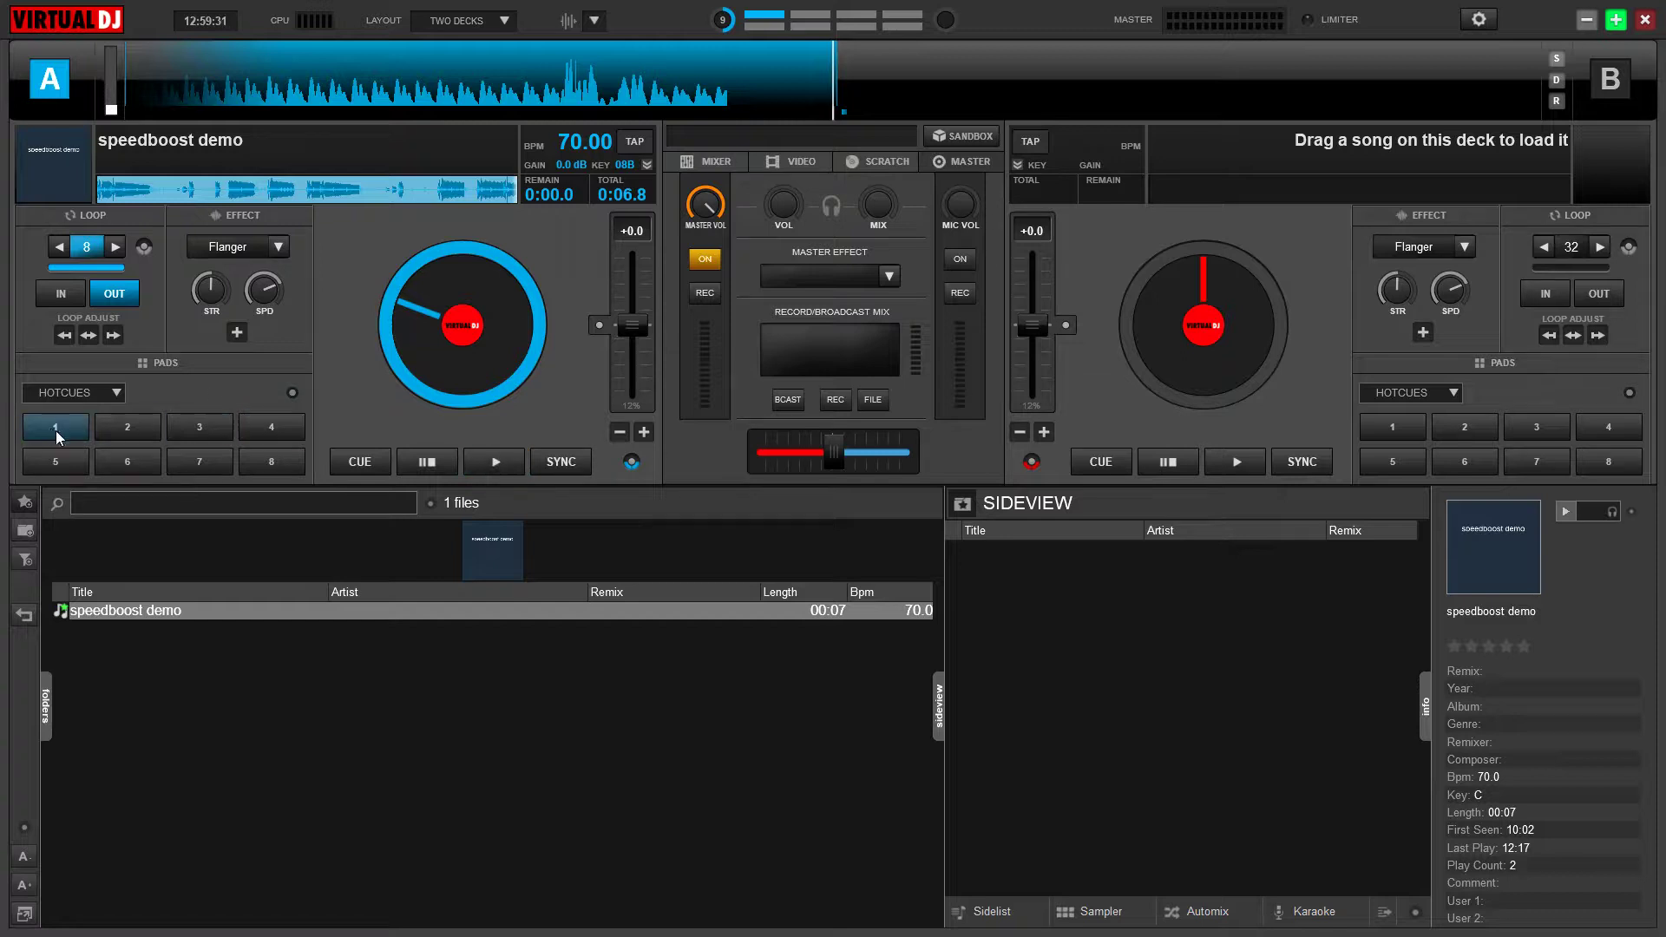
{"action": "left_click", "coordinate": [53, 427]}
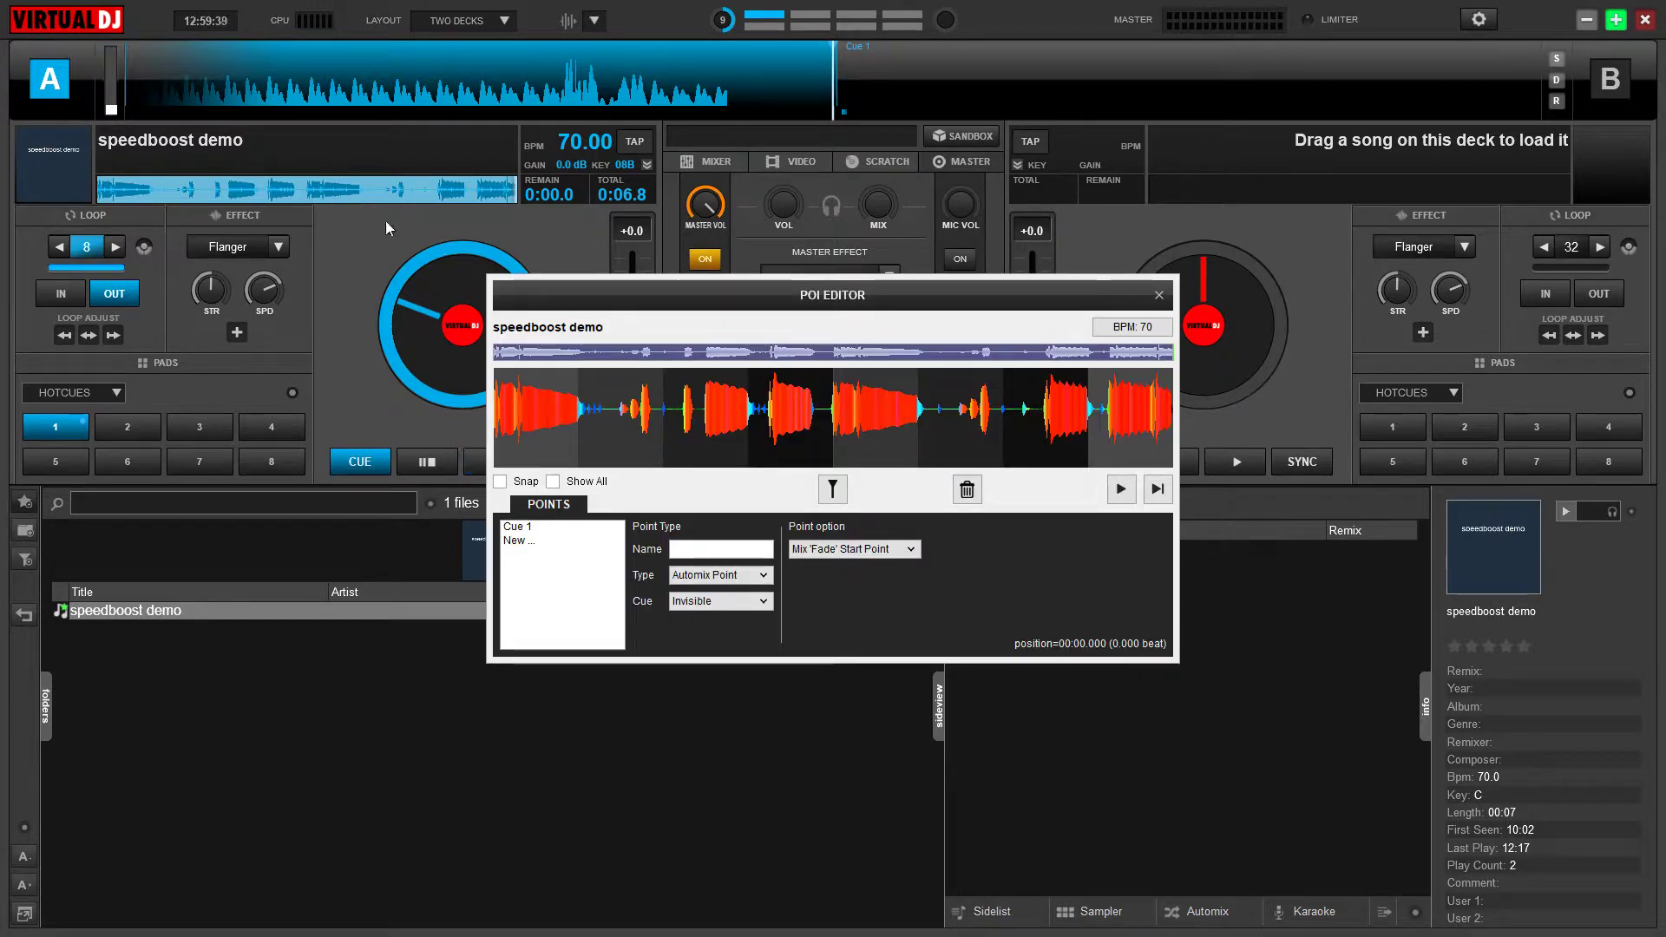
Step: Select the Cue 1 point and rename it 'BPM UP'
{"action": "left_click", "coordinate": [720, 548]}
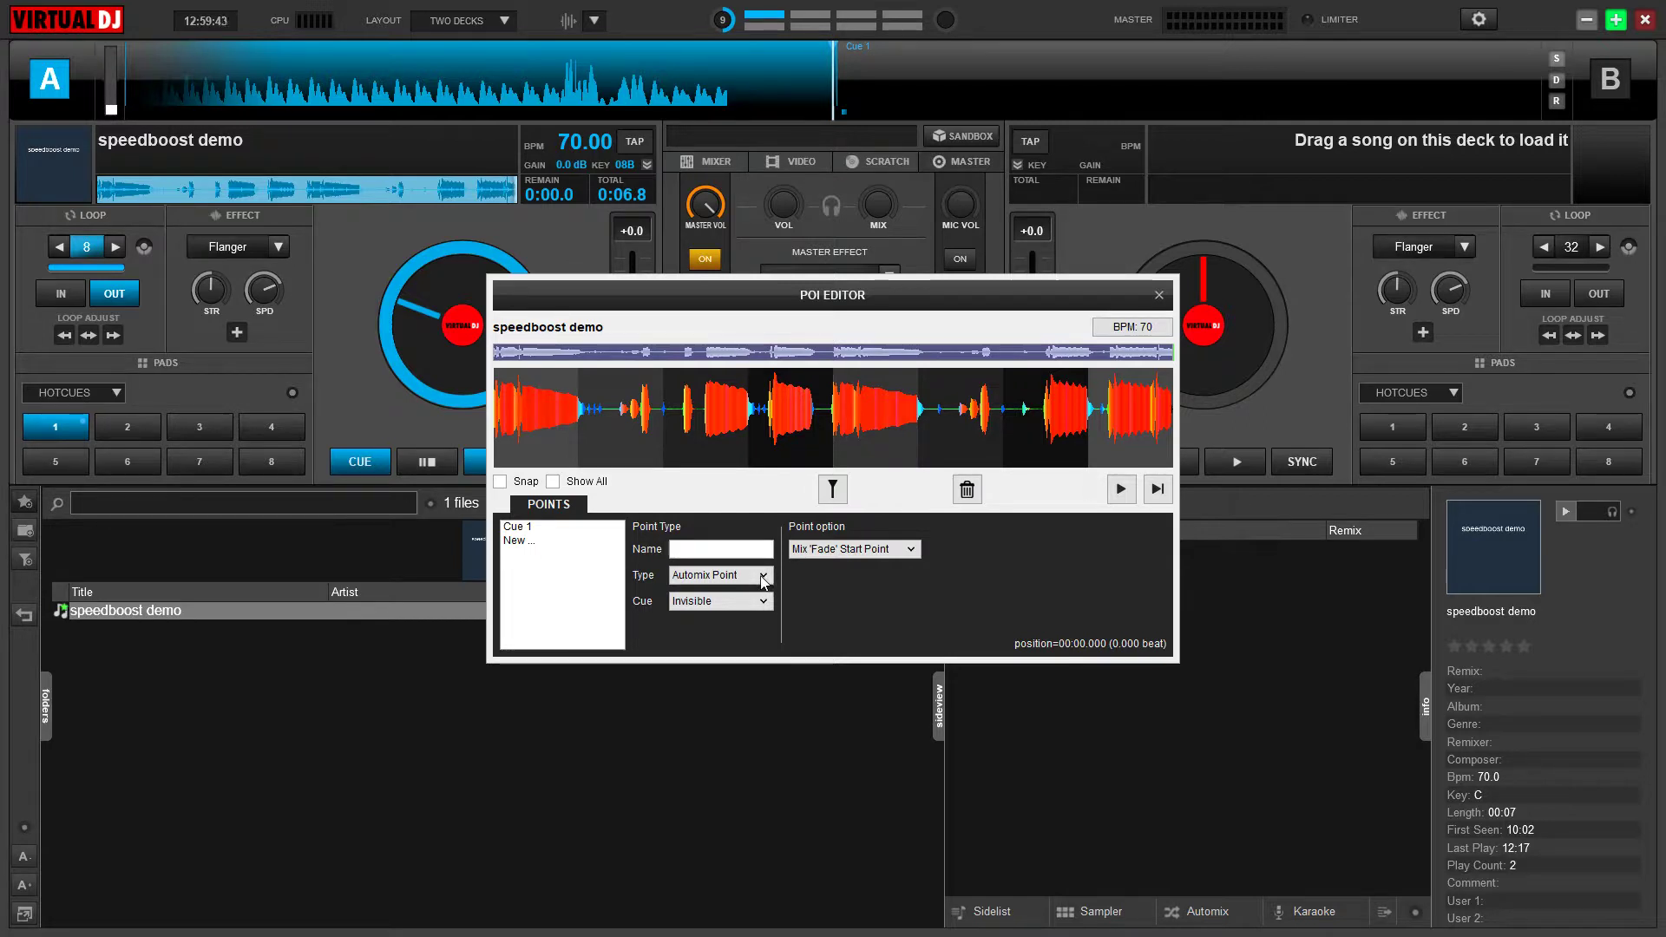
{"action": "left_click", "coordinate": [517, 526]}
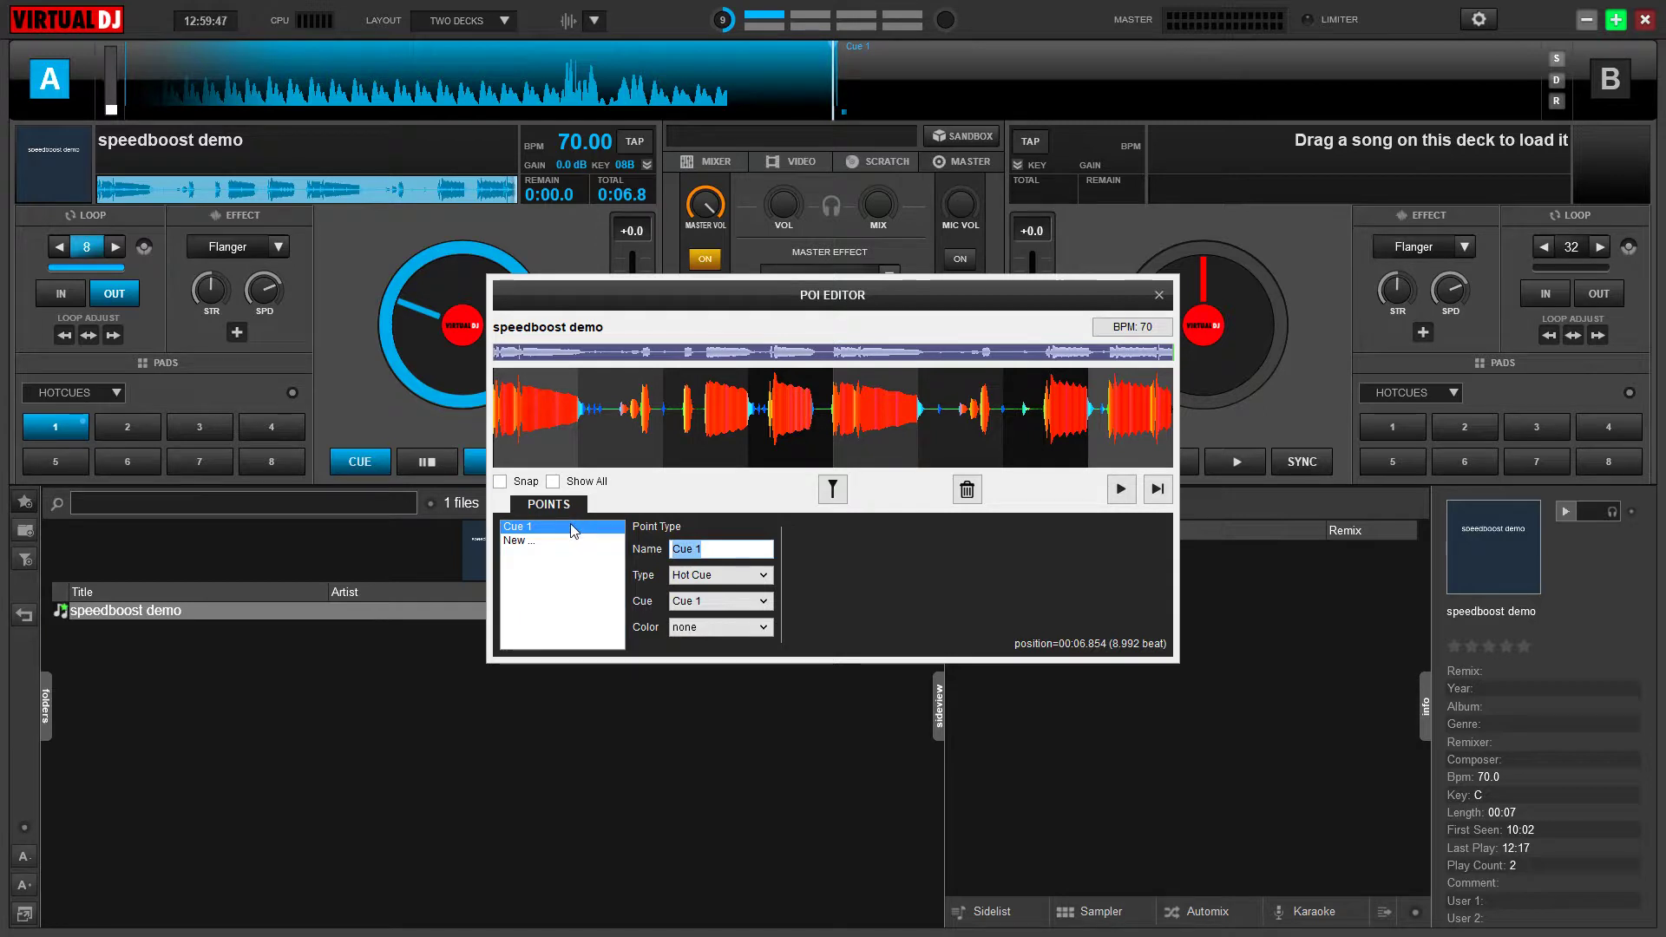
{"action": "type", "text": "BPM UP"}
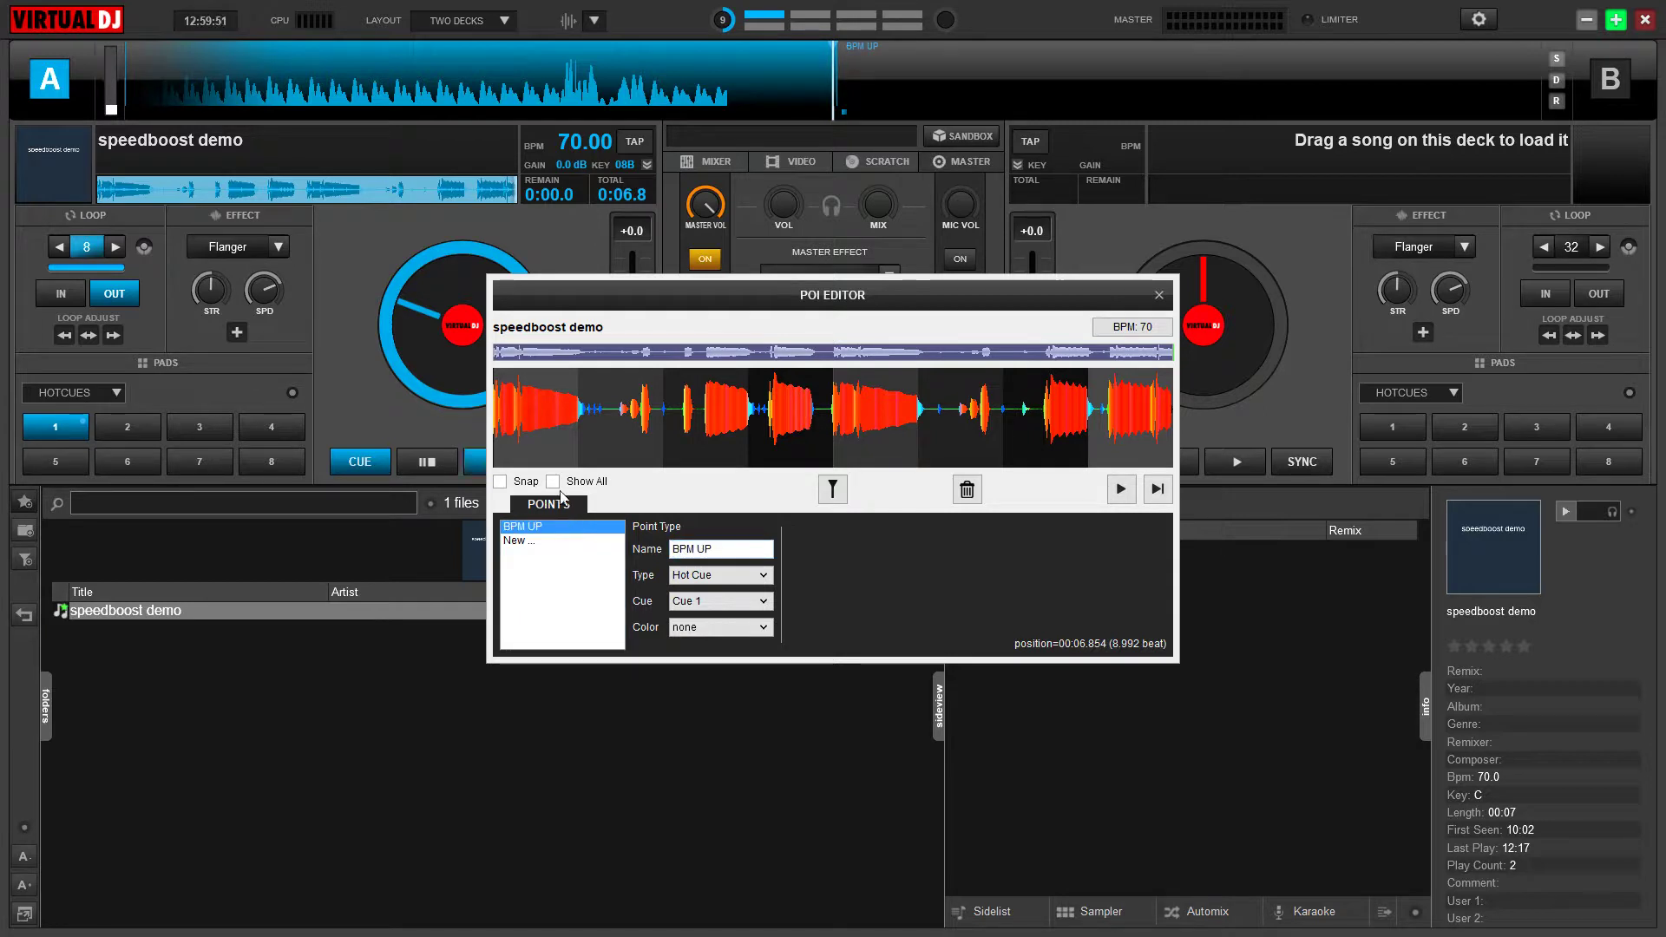
Step: Make BPM UP an action point whose cue option is Marker only
{"action": "left_click", "coordinate": [719, 574]}
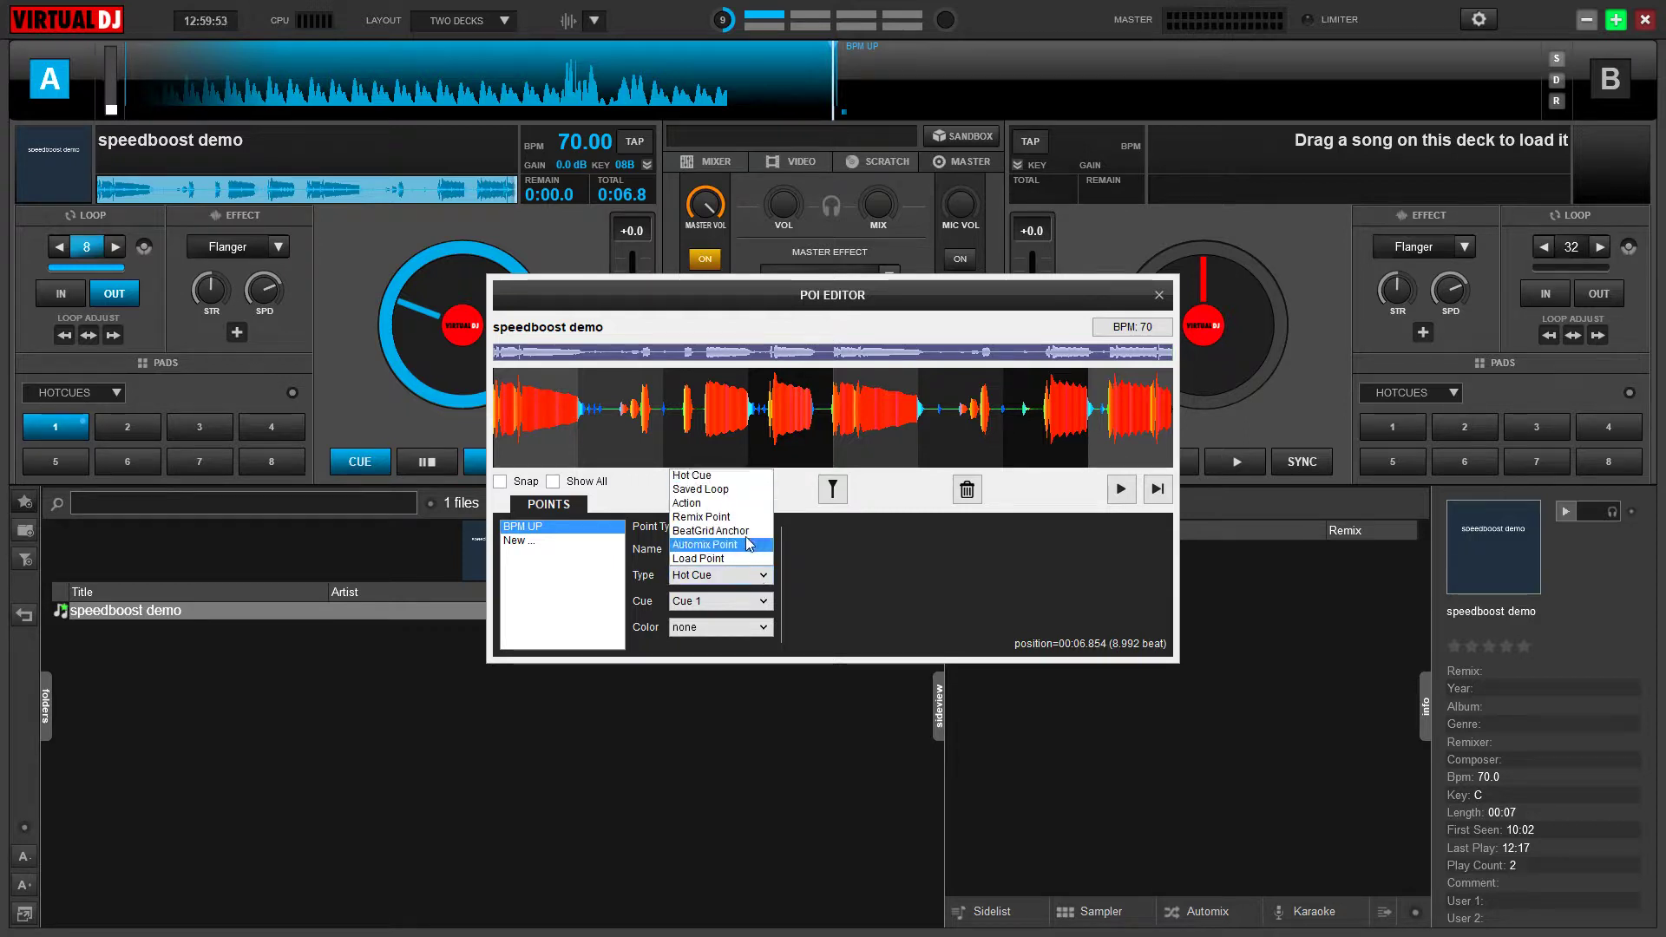
{"action": "left_click", "coordinate": [688, 504]}
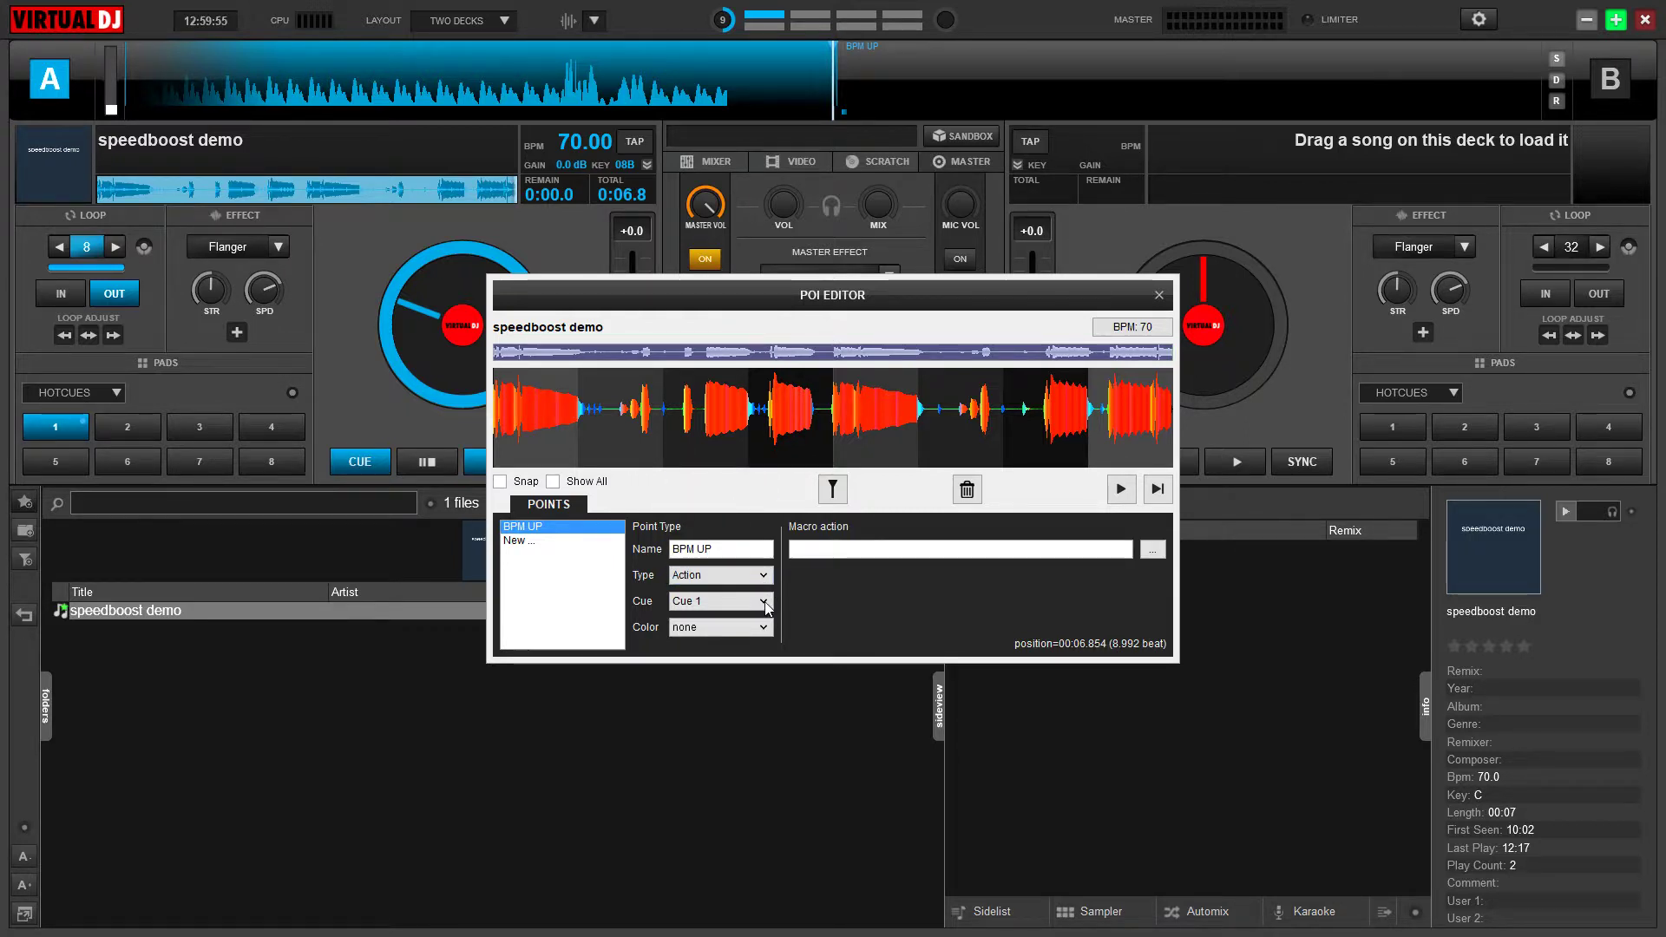
{"action": "left_click", "coordinate": [765, 601]}
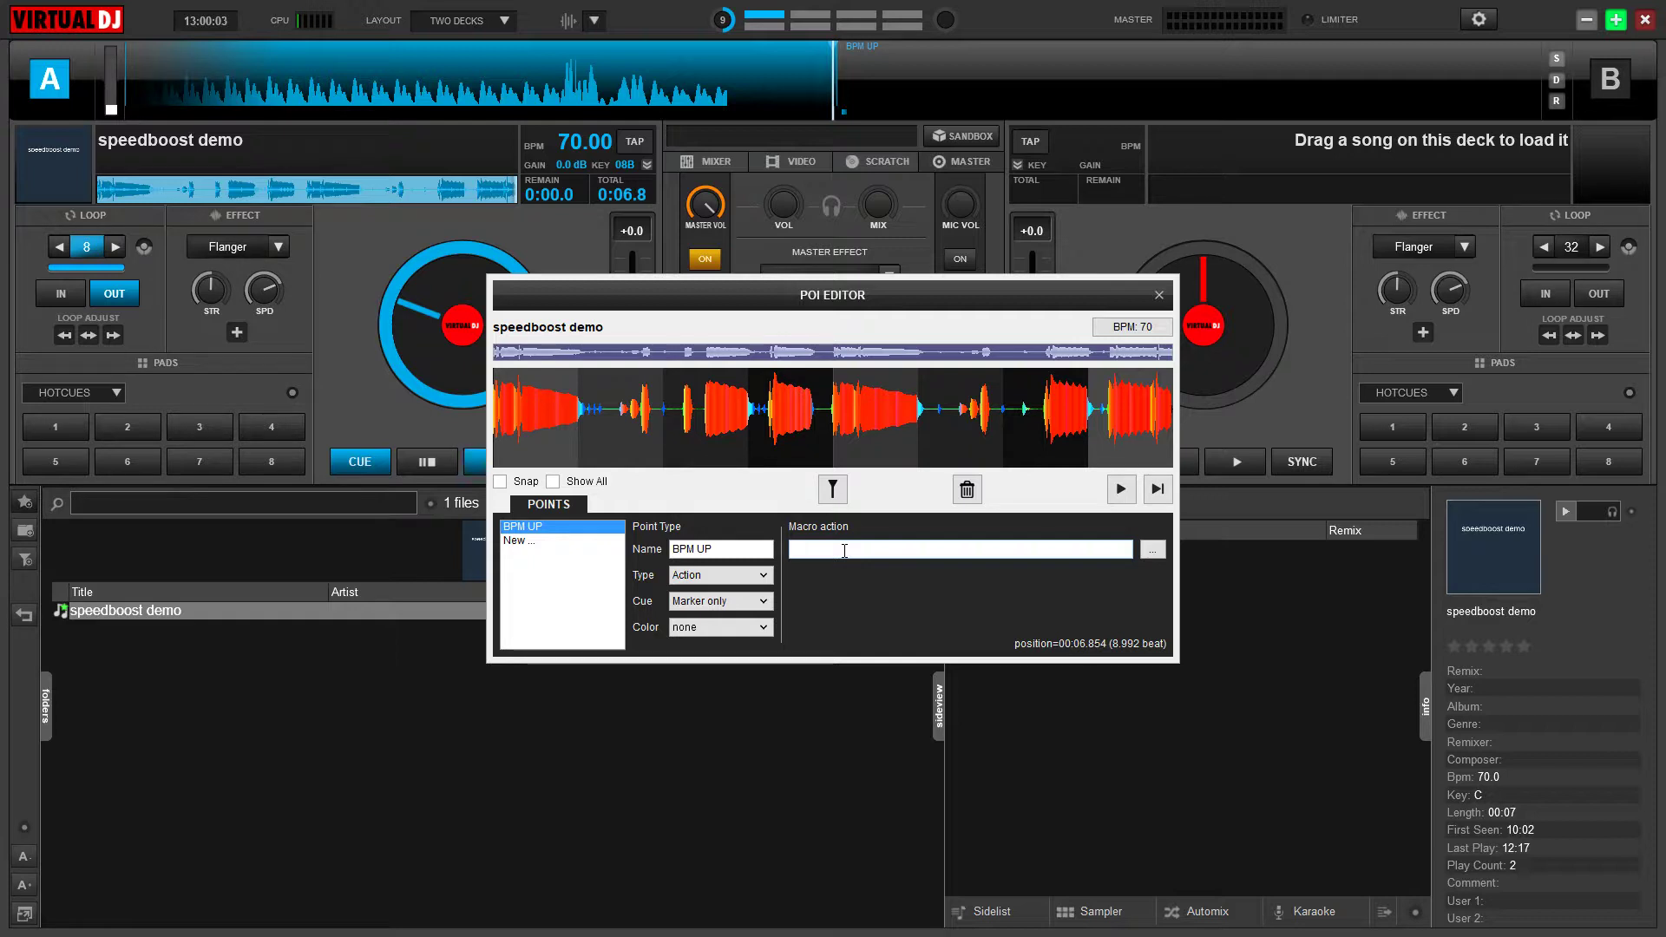
Step: Give BPM UP the macro action 'pitch +2.0 bpm' and close the POI Editor
{"action": "type", "text": "pitch"}
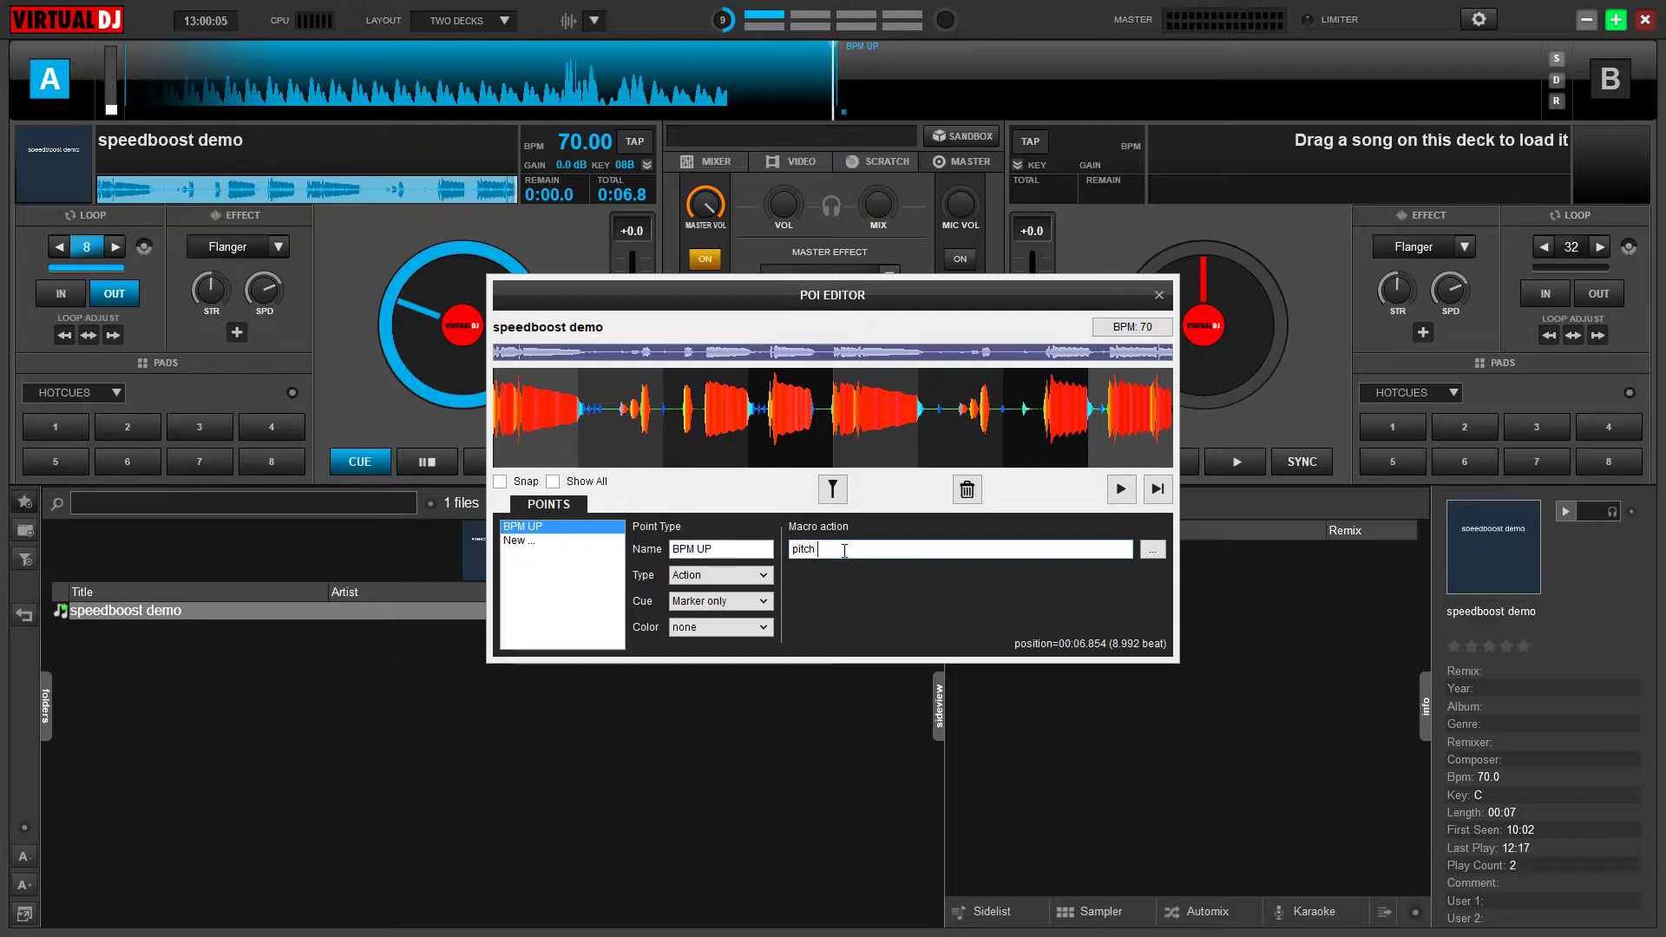
{"action": "type", "text": "+2.0"}
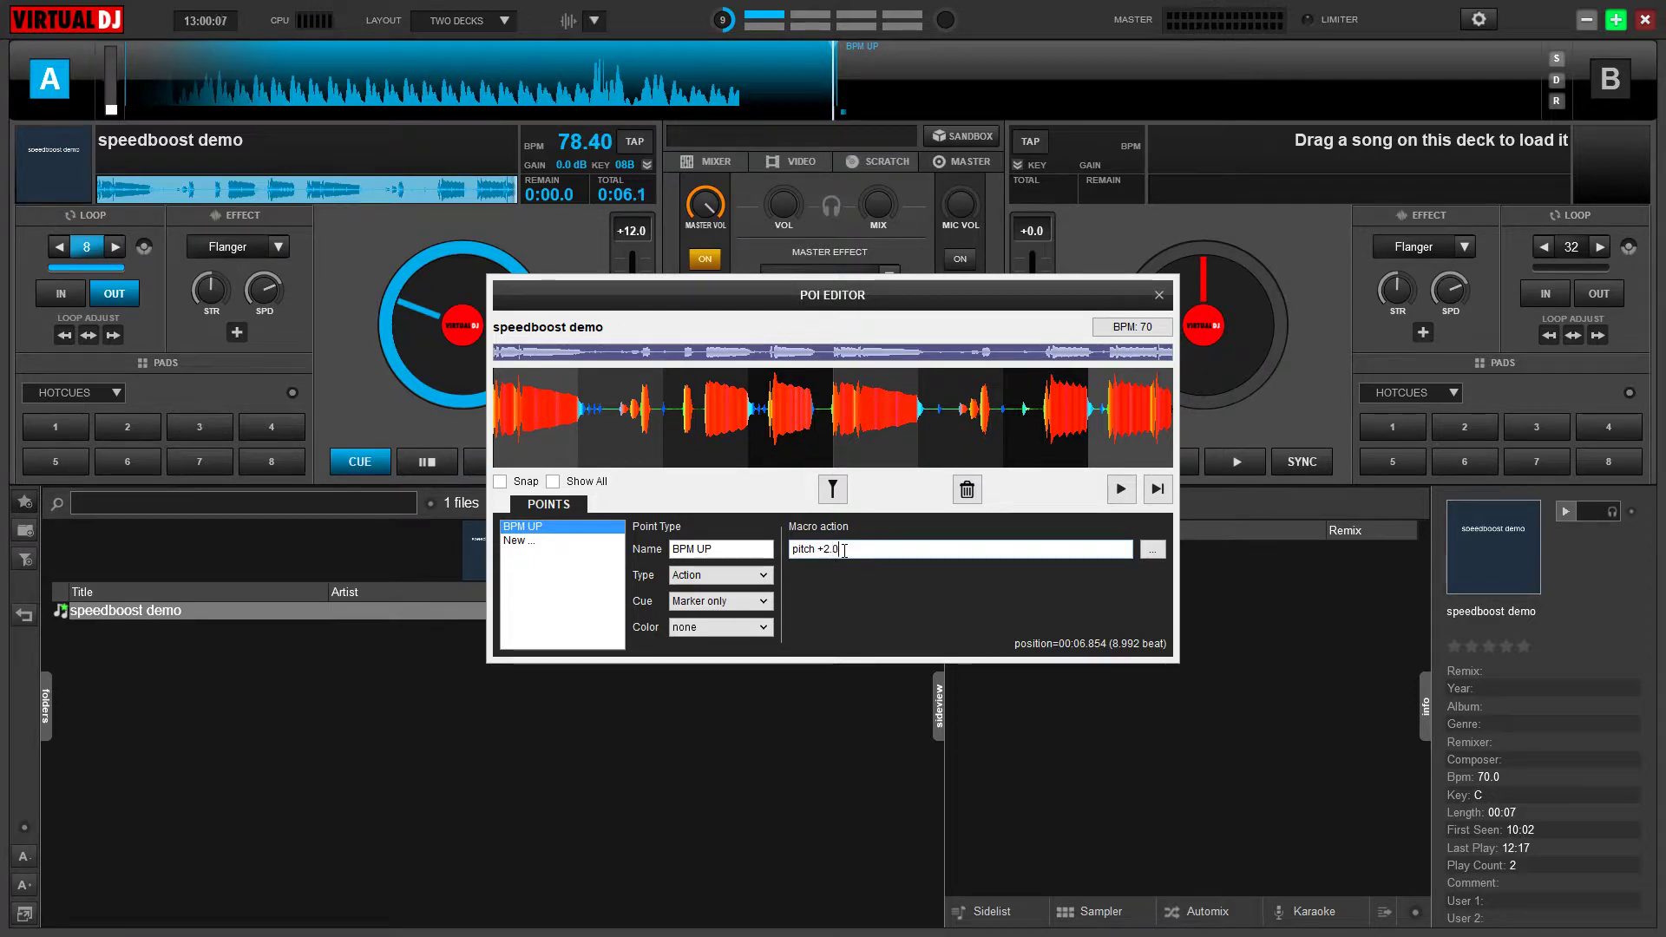
{"action": "type", "text": "bpm"}
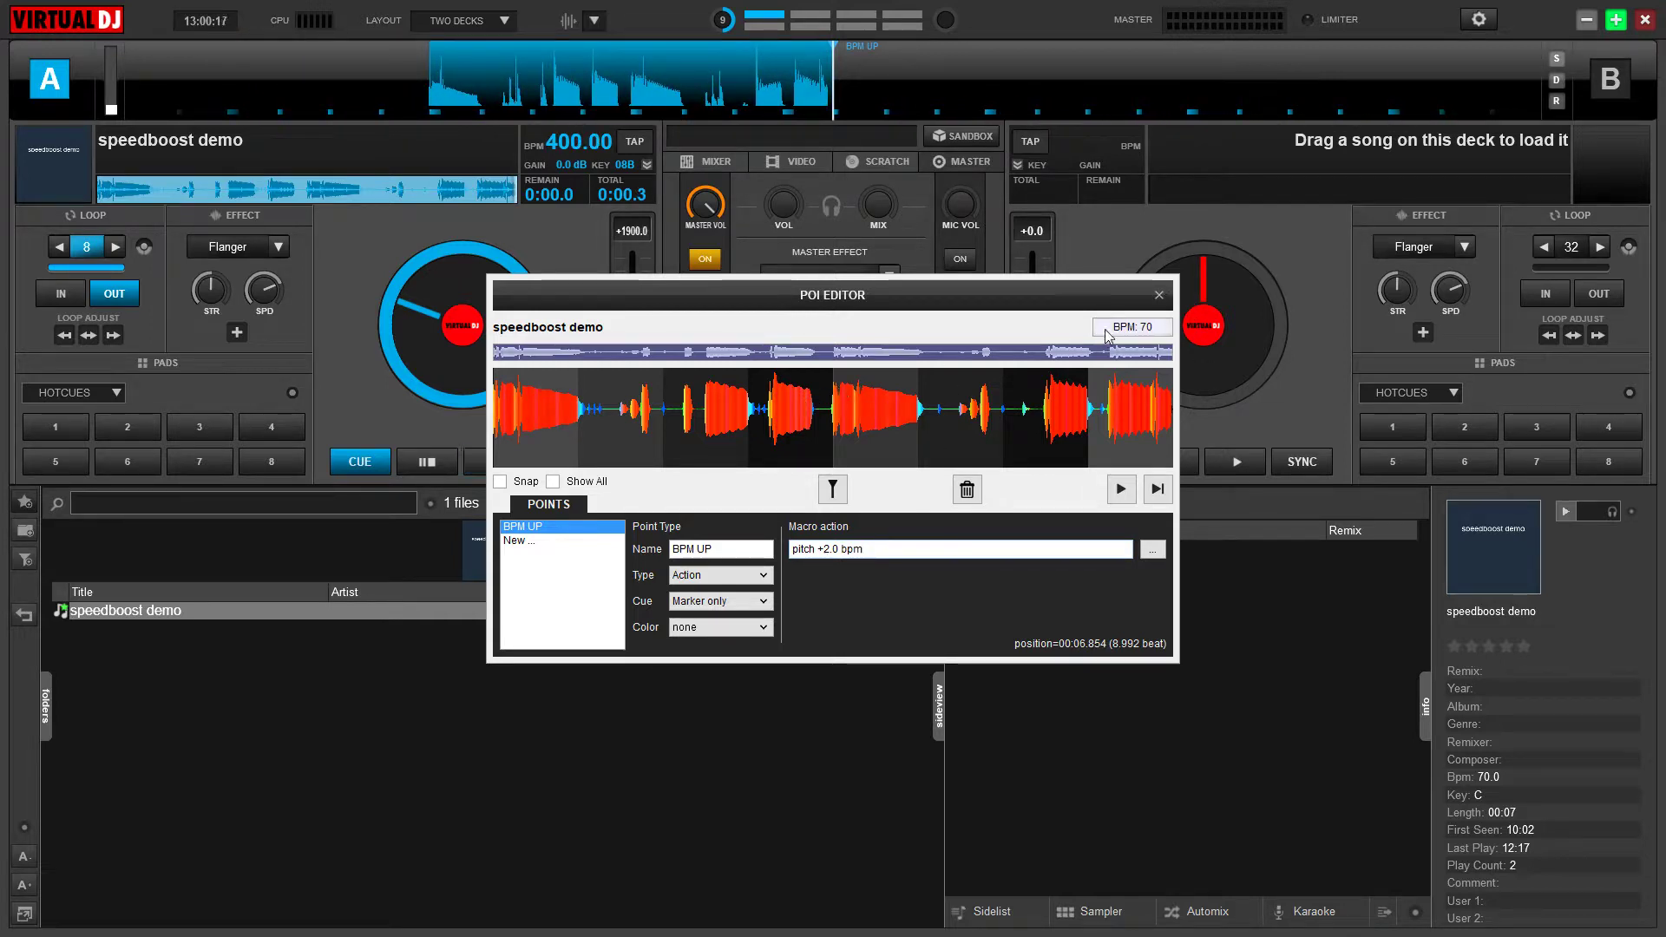
{"action": "left_click", "coordinate": [1157, 295]}
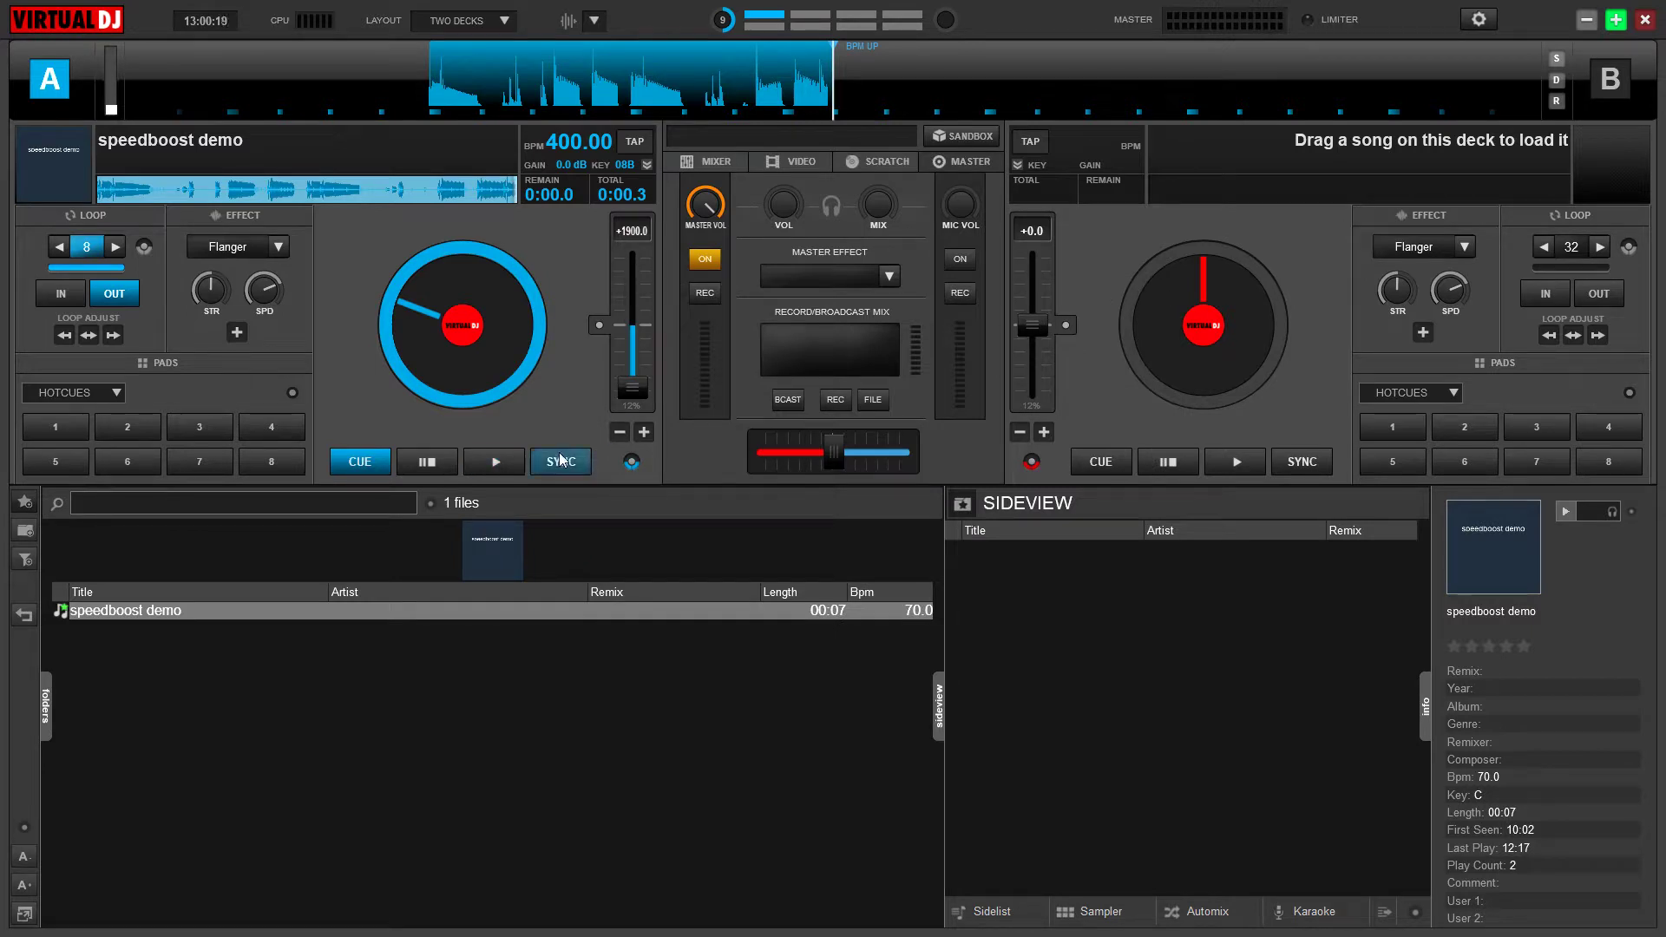
Step: Reset deck A to 70 BPM, play until the loop pushes it to 78 BPM, then stop
{"action": "left_click", "coordinate": [560, 461]}
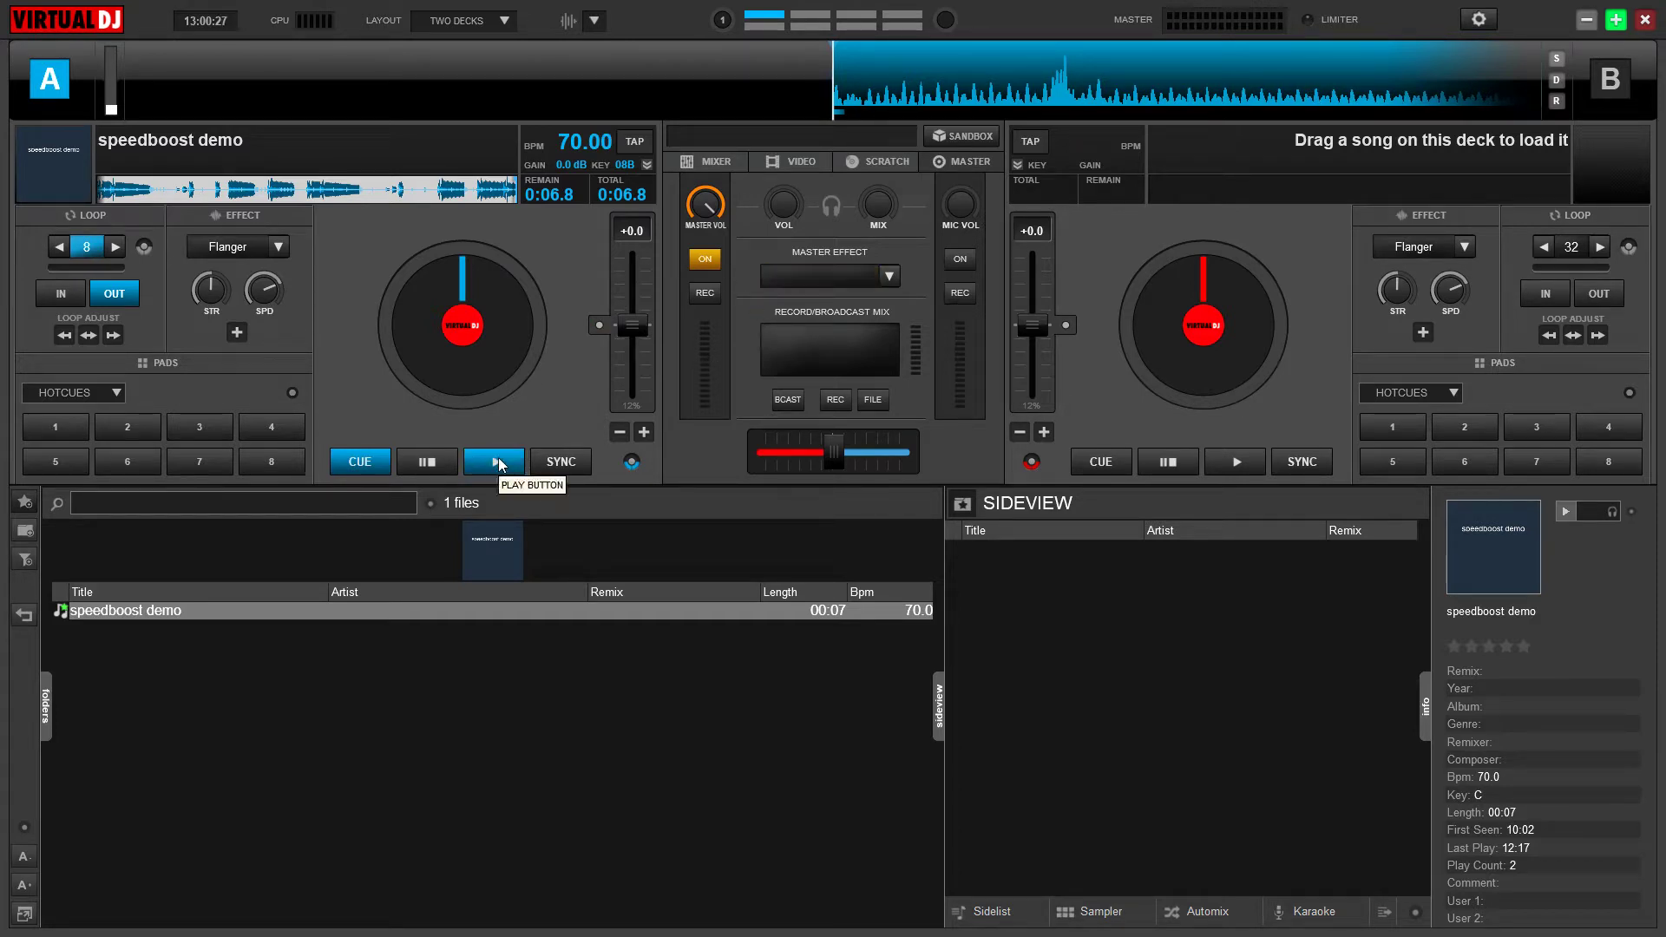
{"action": "left_click", "coordinate": [492, 461]}
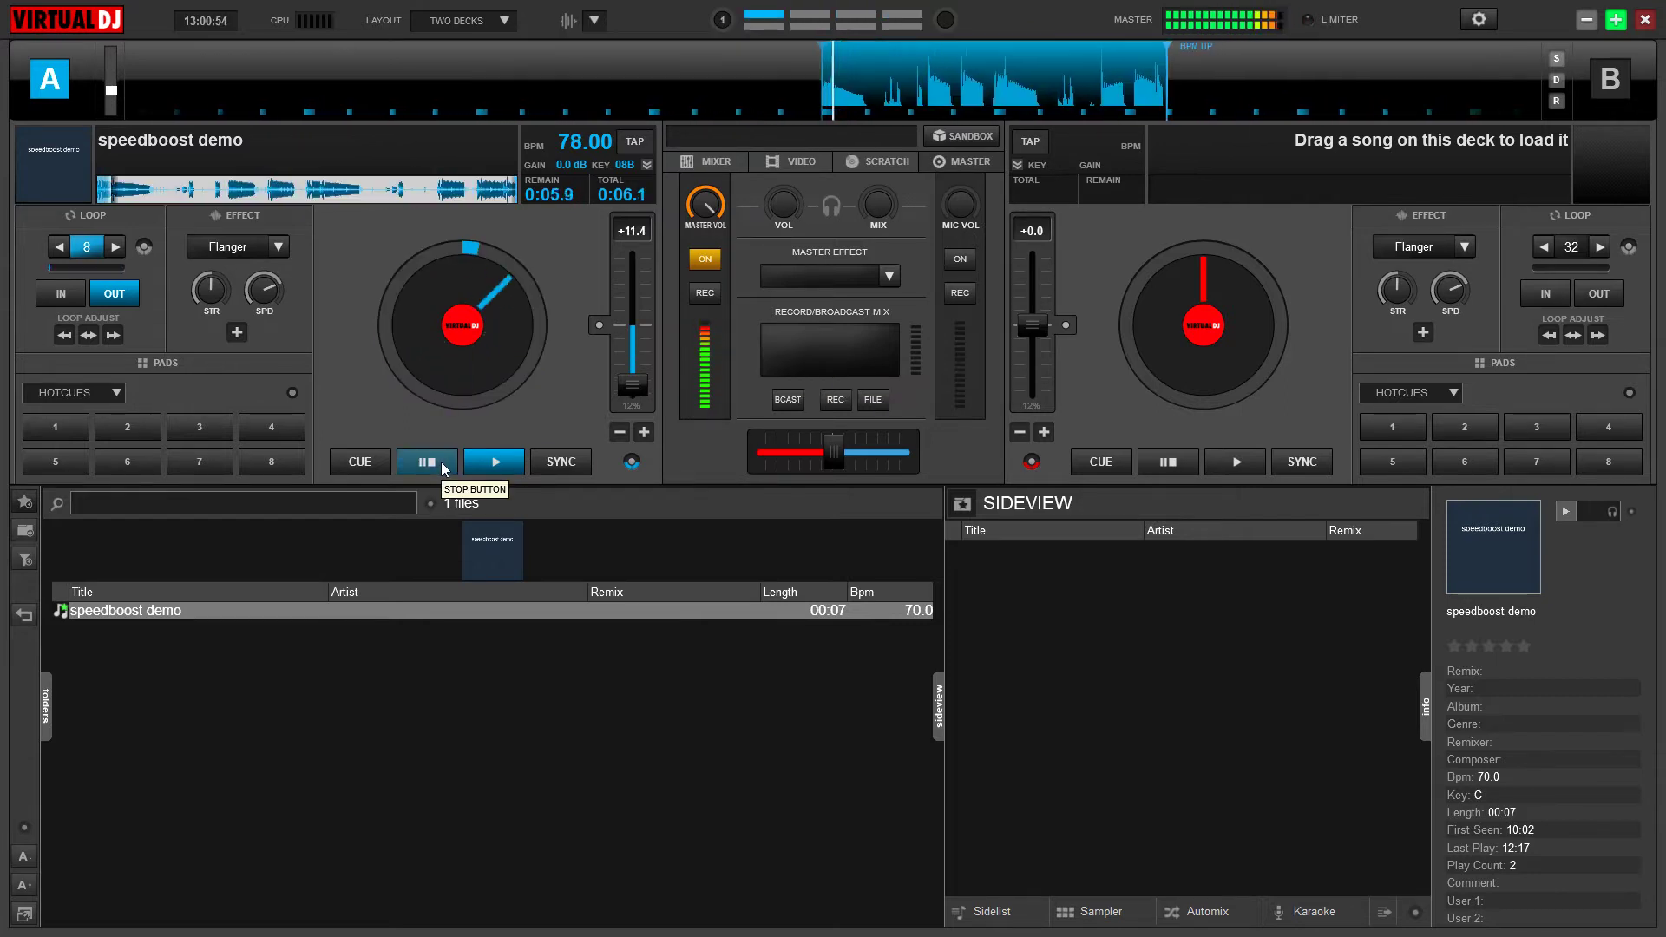
{"action": "left_click", "coordinate": [427, 462]}
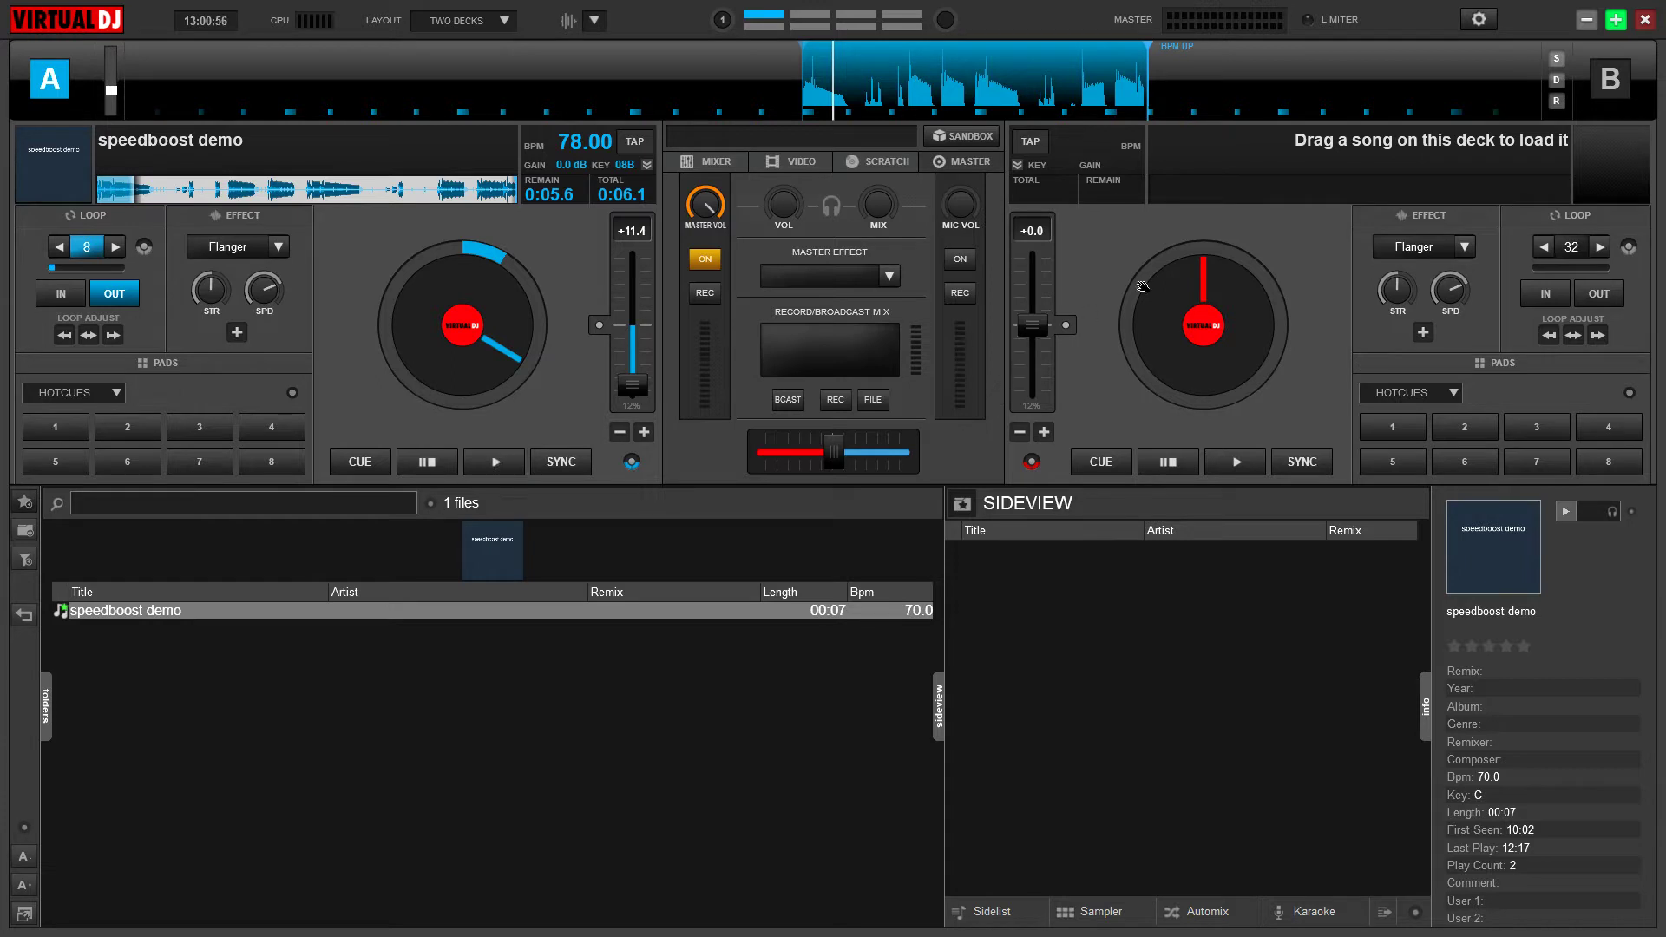
{"action": "mouse_move", "coordinate": [1138, 246]}
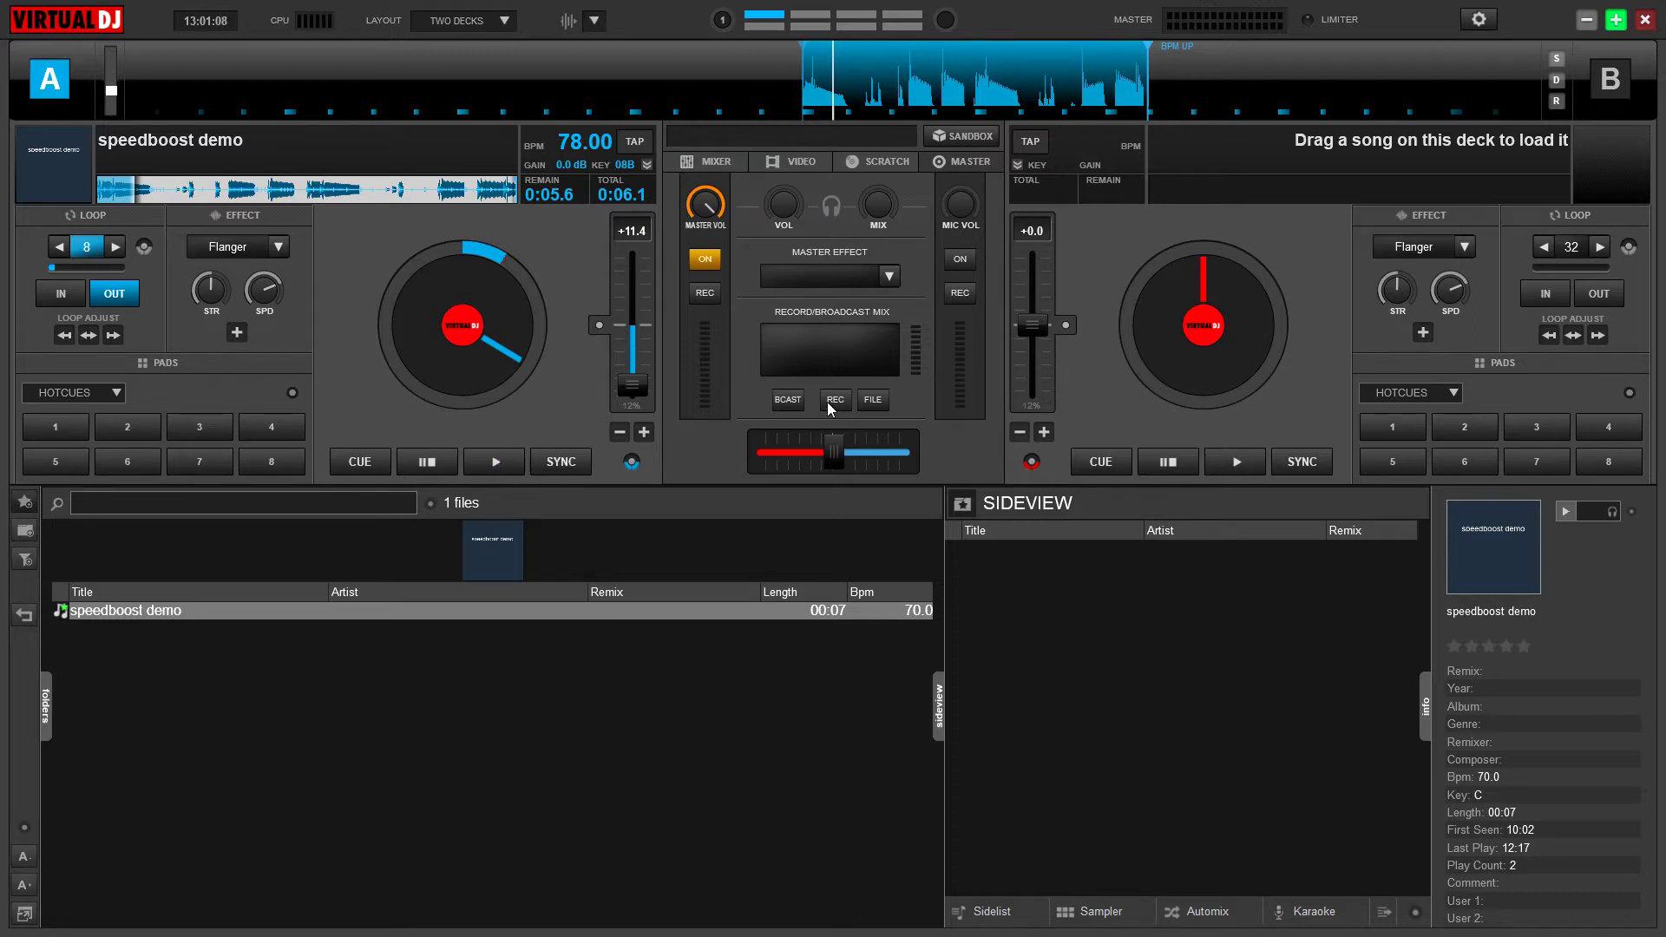
{"action": "left_click", "coordinate": [492, 461]}
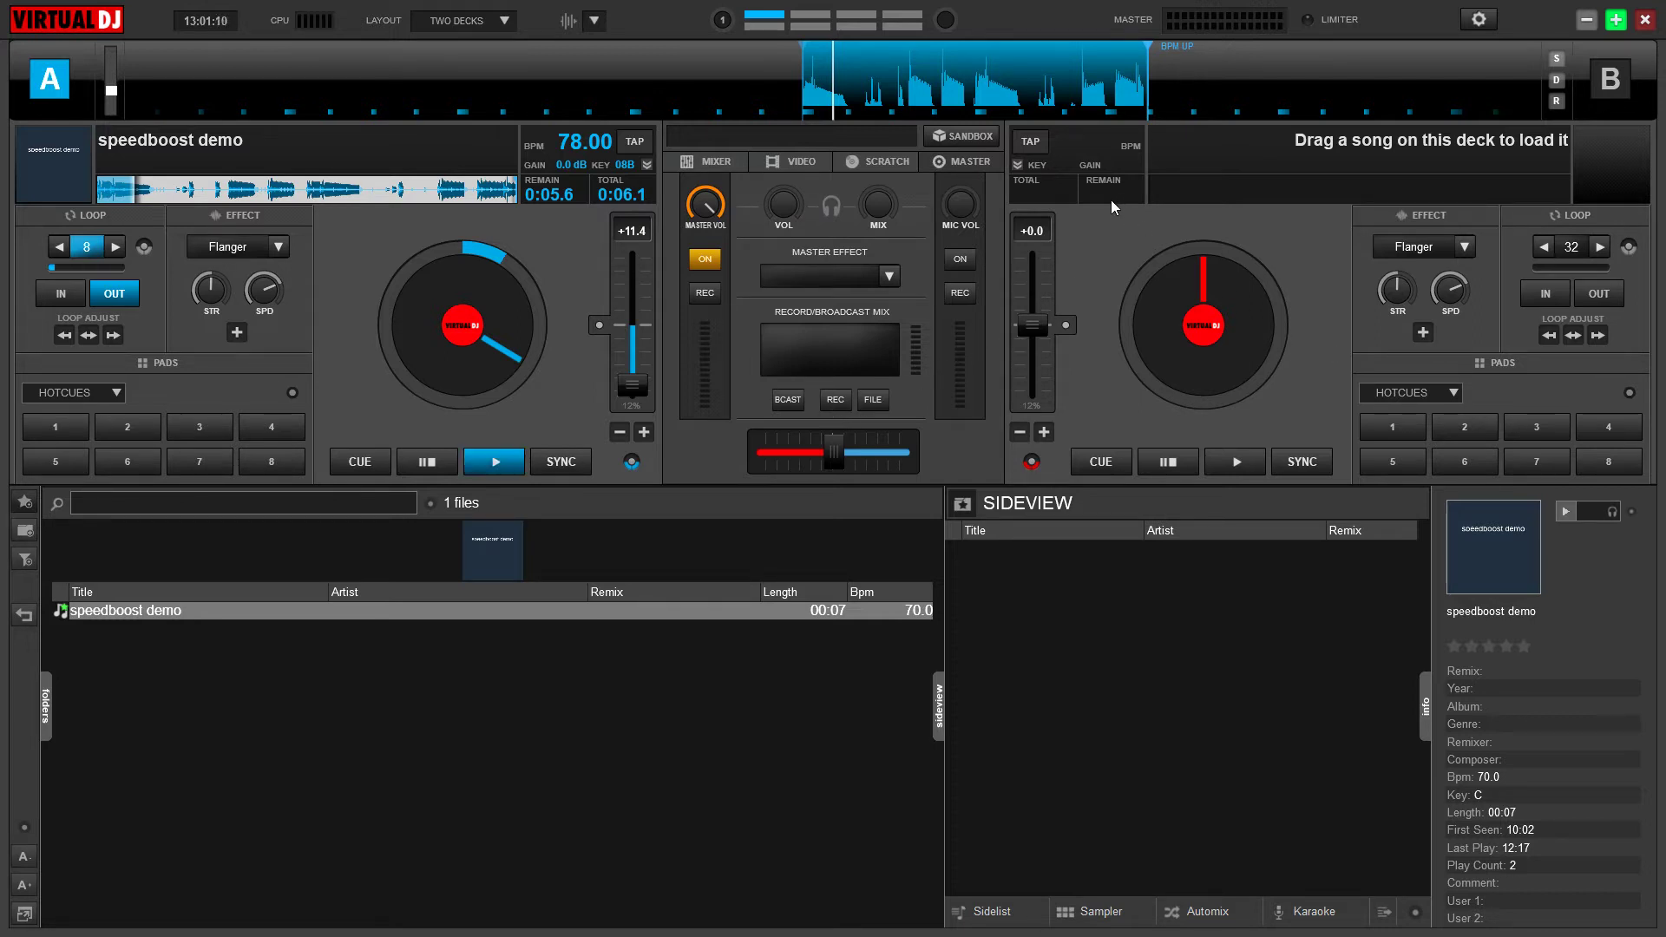
{"action": "mouse_move", "coordinate": [1081, 209]}
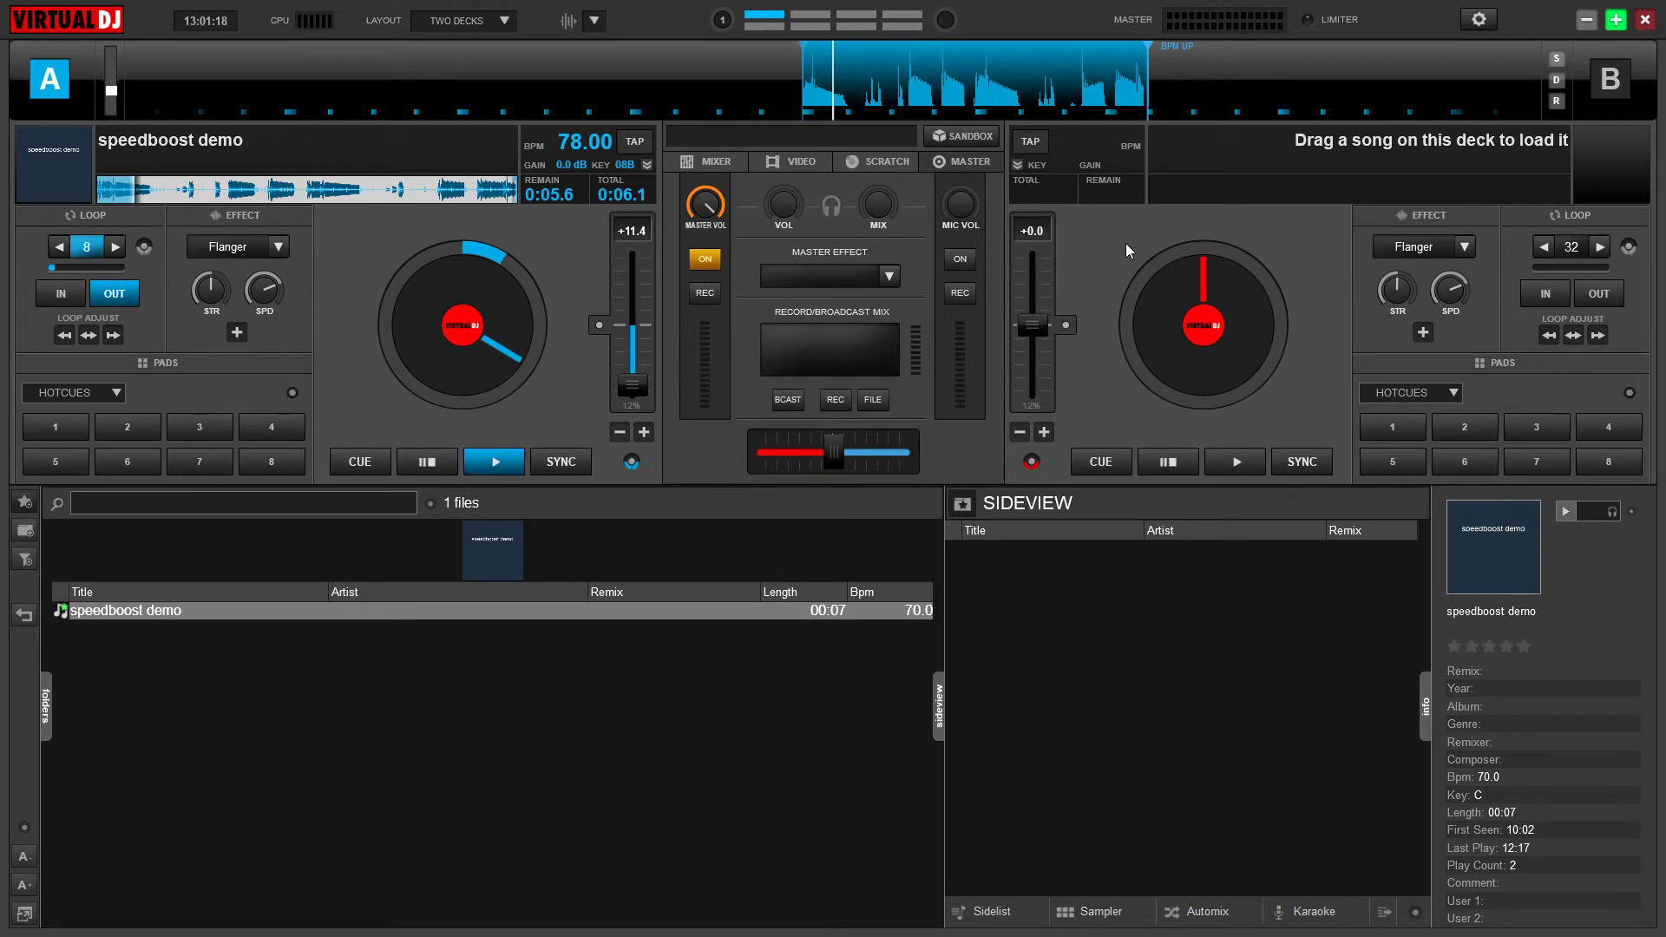
{"action": "mouse_move", "coordinate": [1104, 288]}
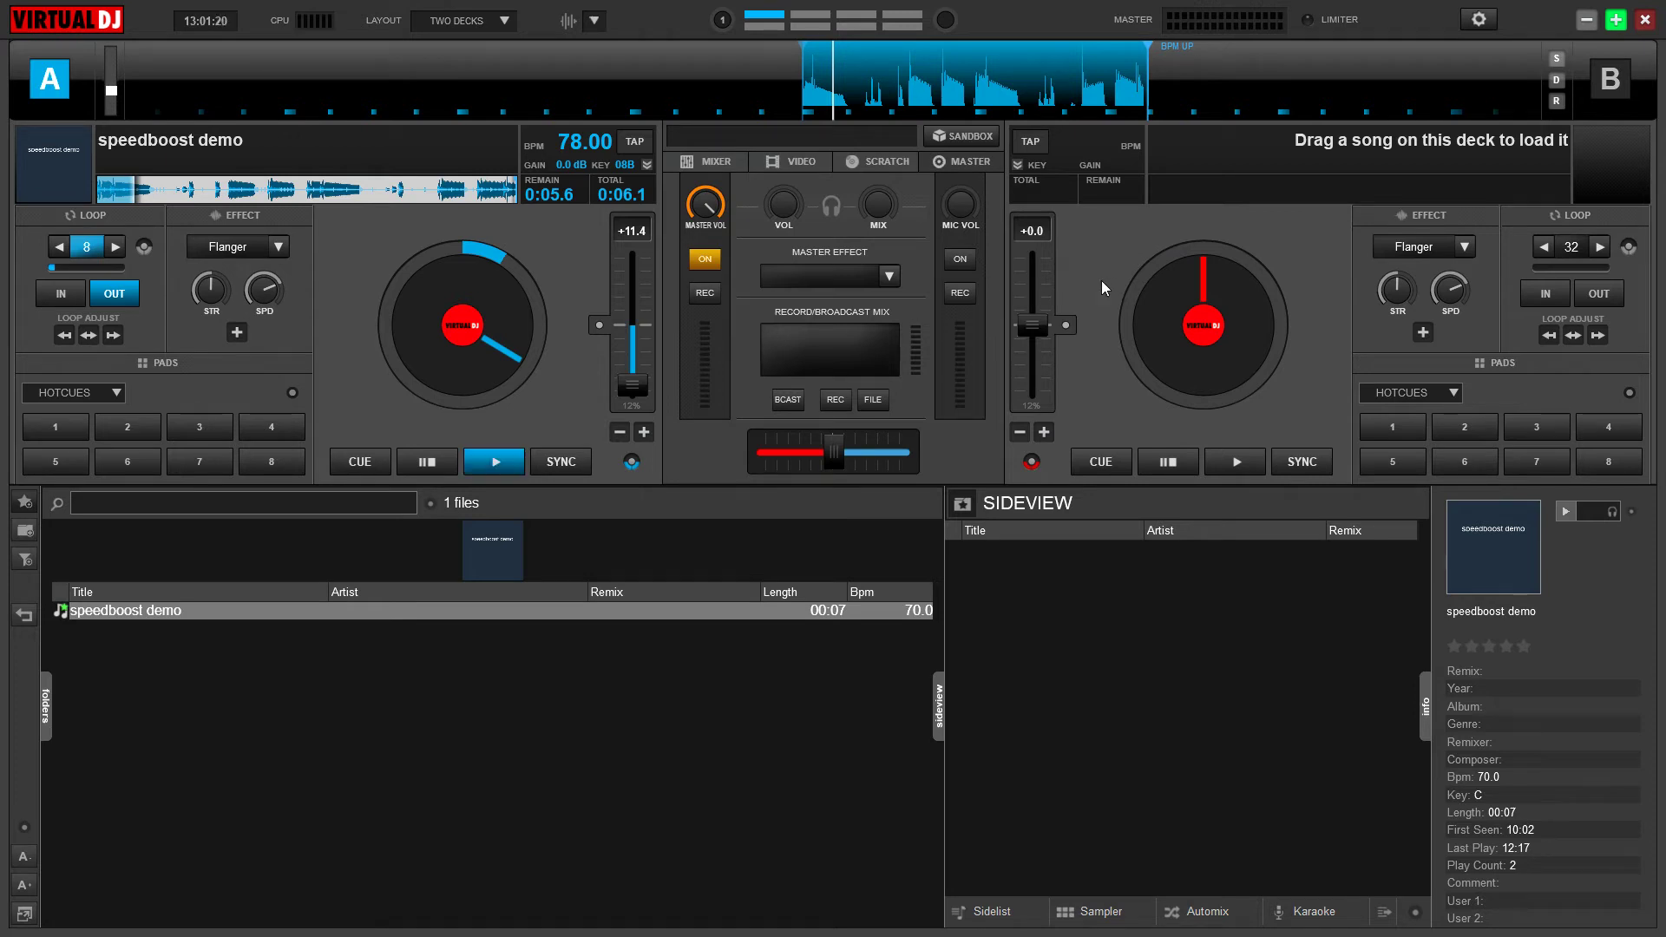
{"action": "mouse_move", "coordinate": [1125, 240]}
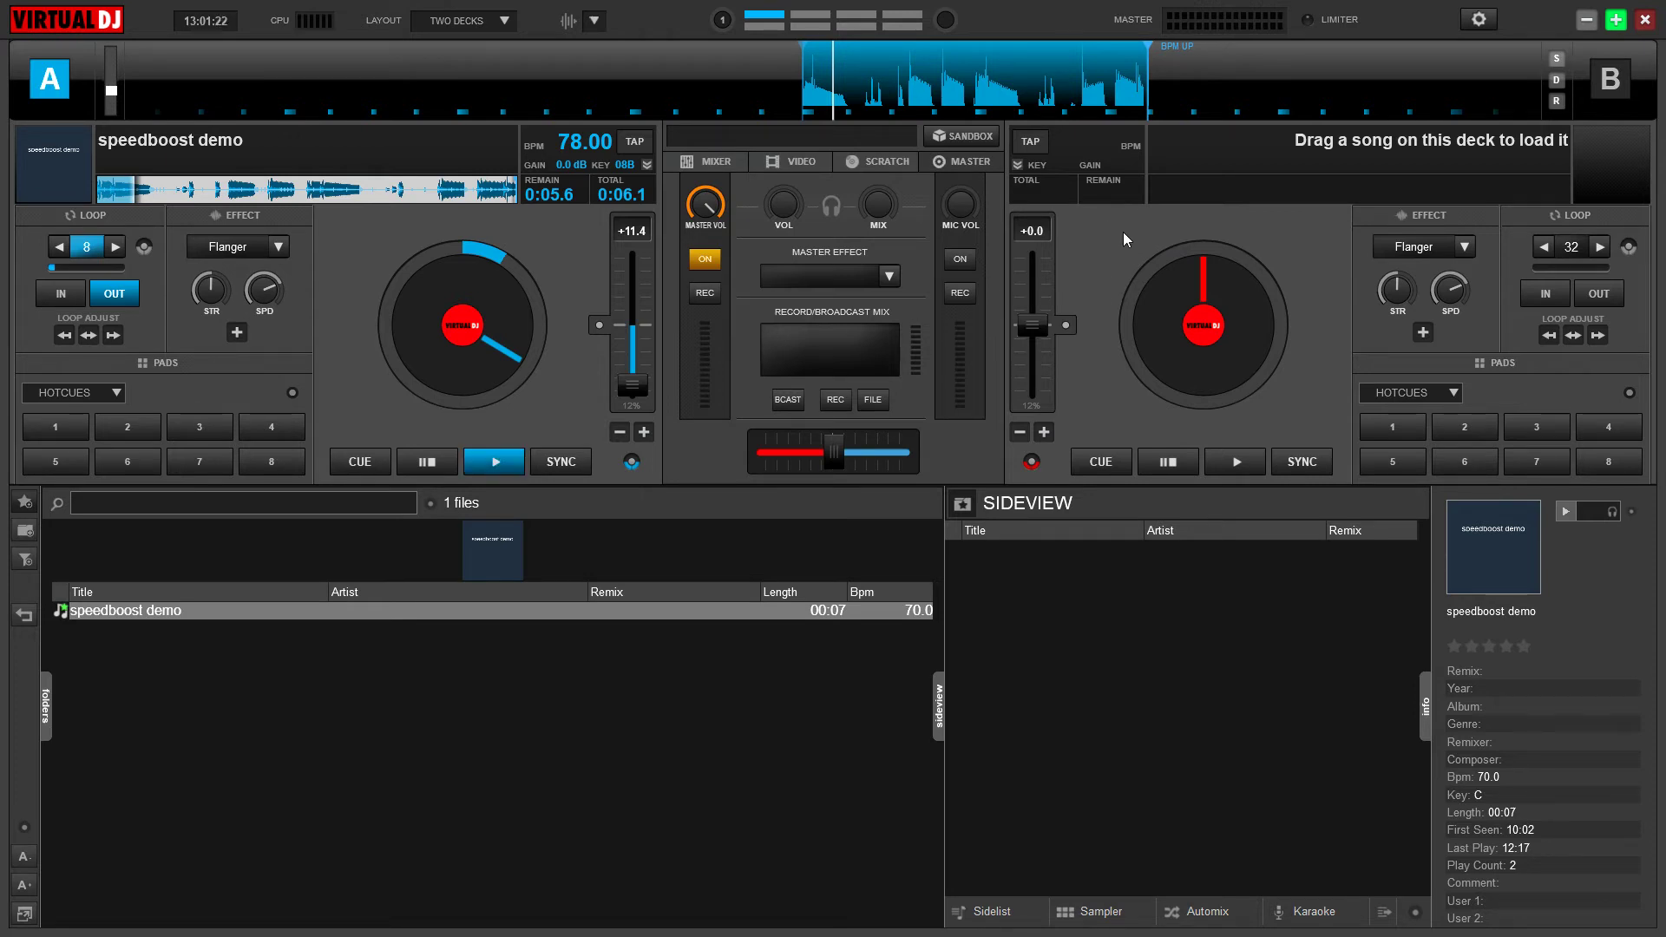
{"action": "mouse_move", "coordinate": [958, 331]}
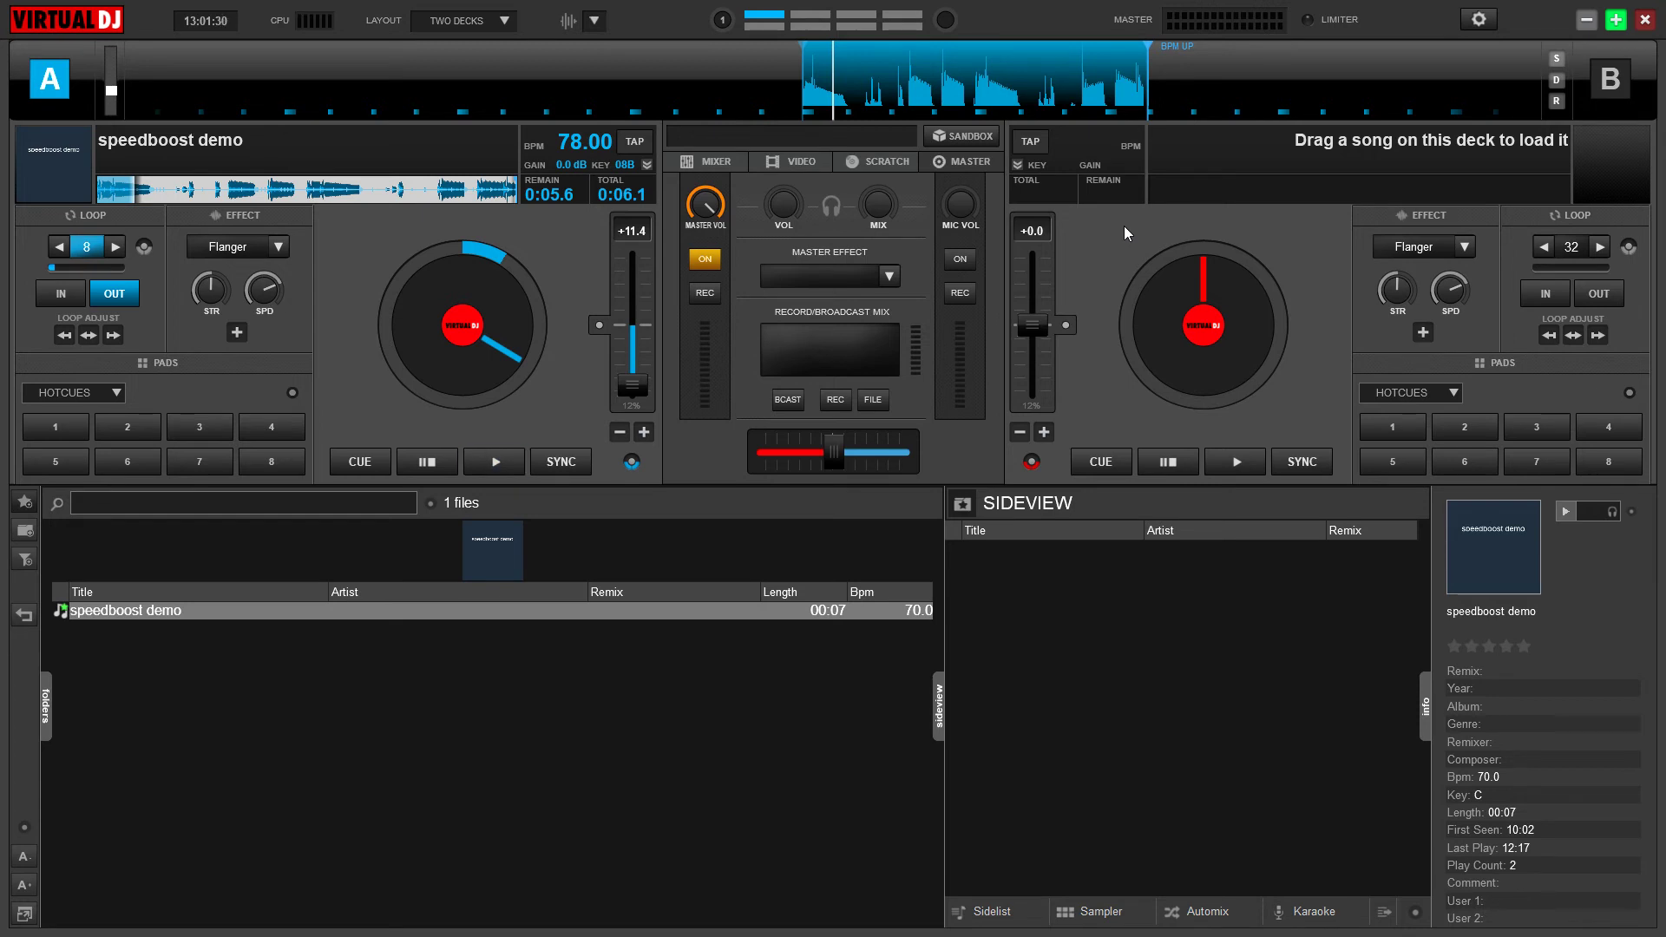
{"action": "mouse_move", "coordinate": [1133, 240]}
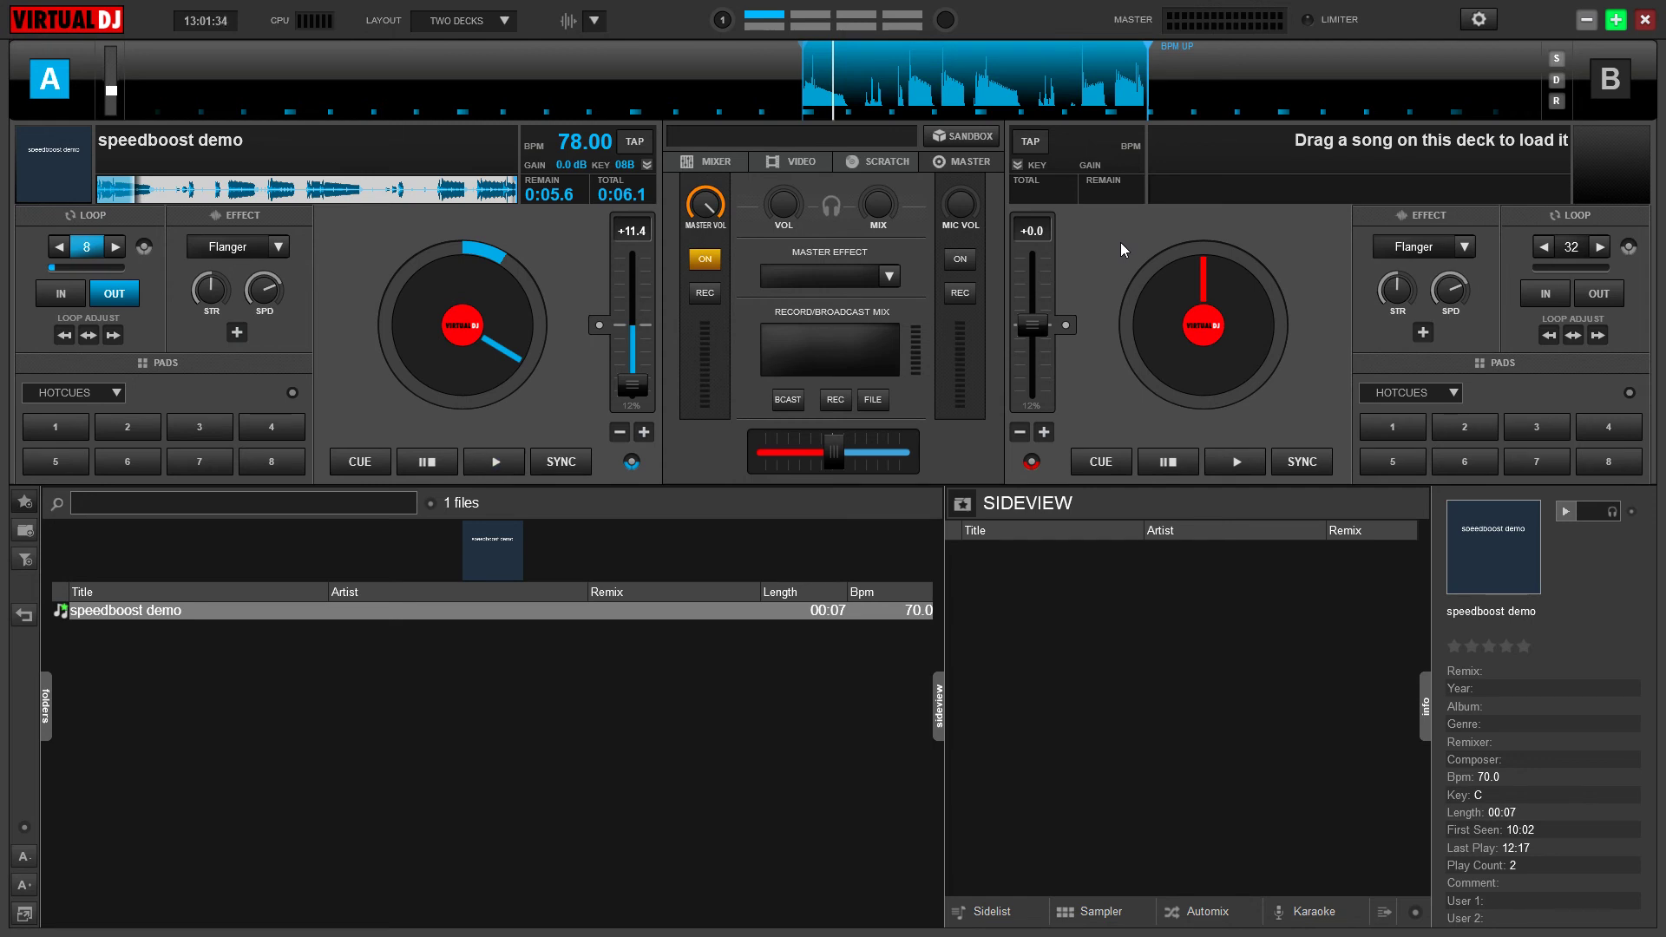
{"action": "mouse_move", "coordinate": [1114, 261]}
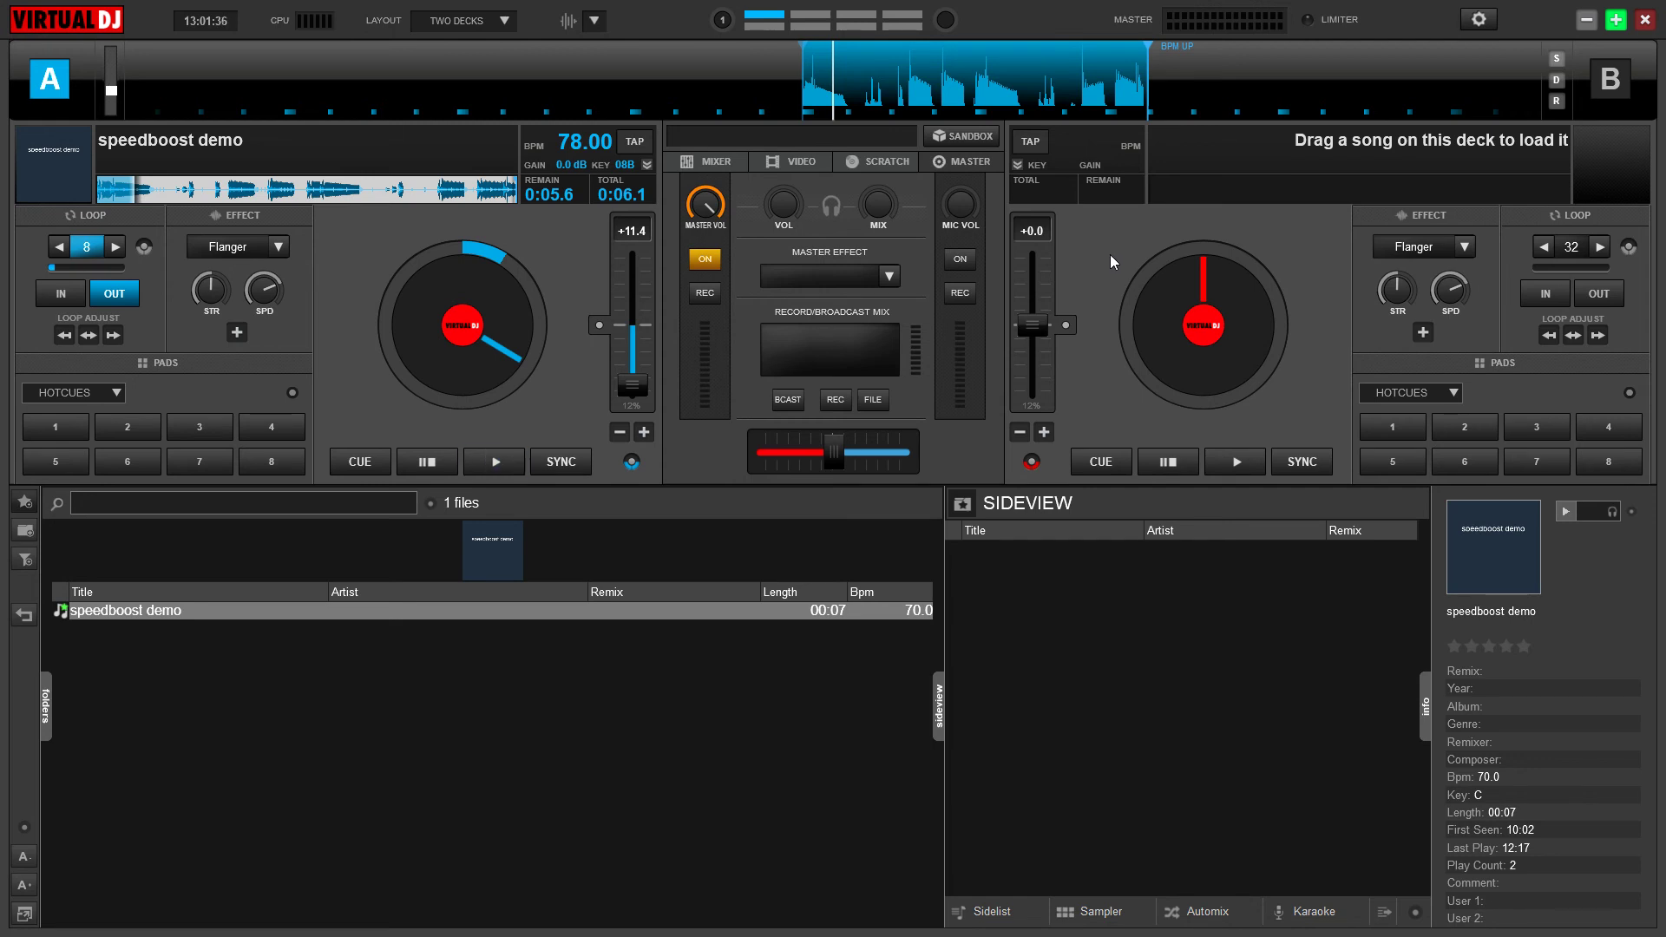
{"action": "mouse_move", "coordinate": [563, 400]}
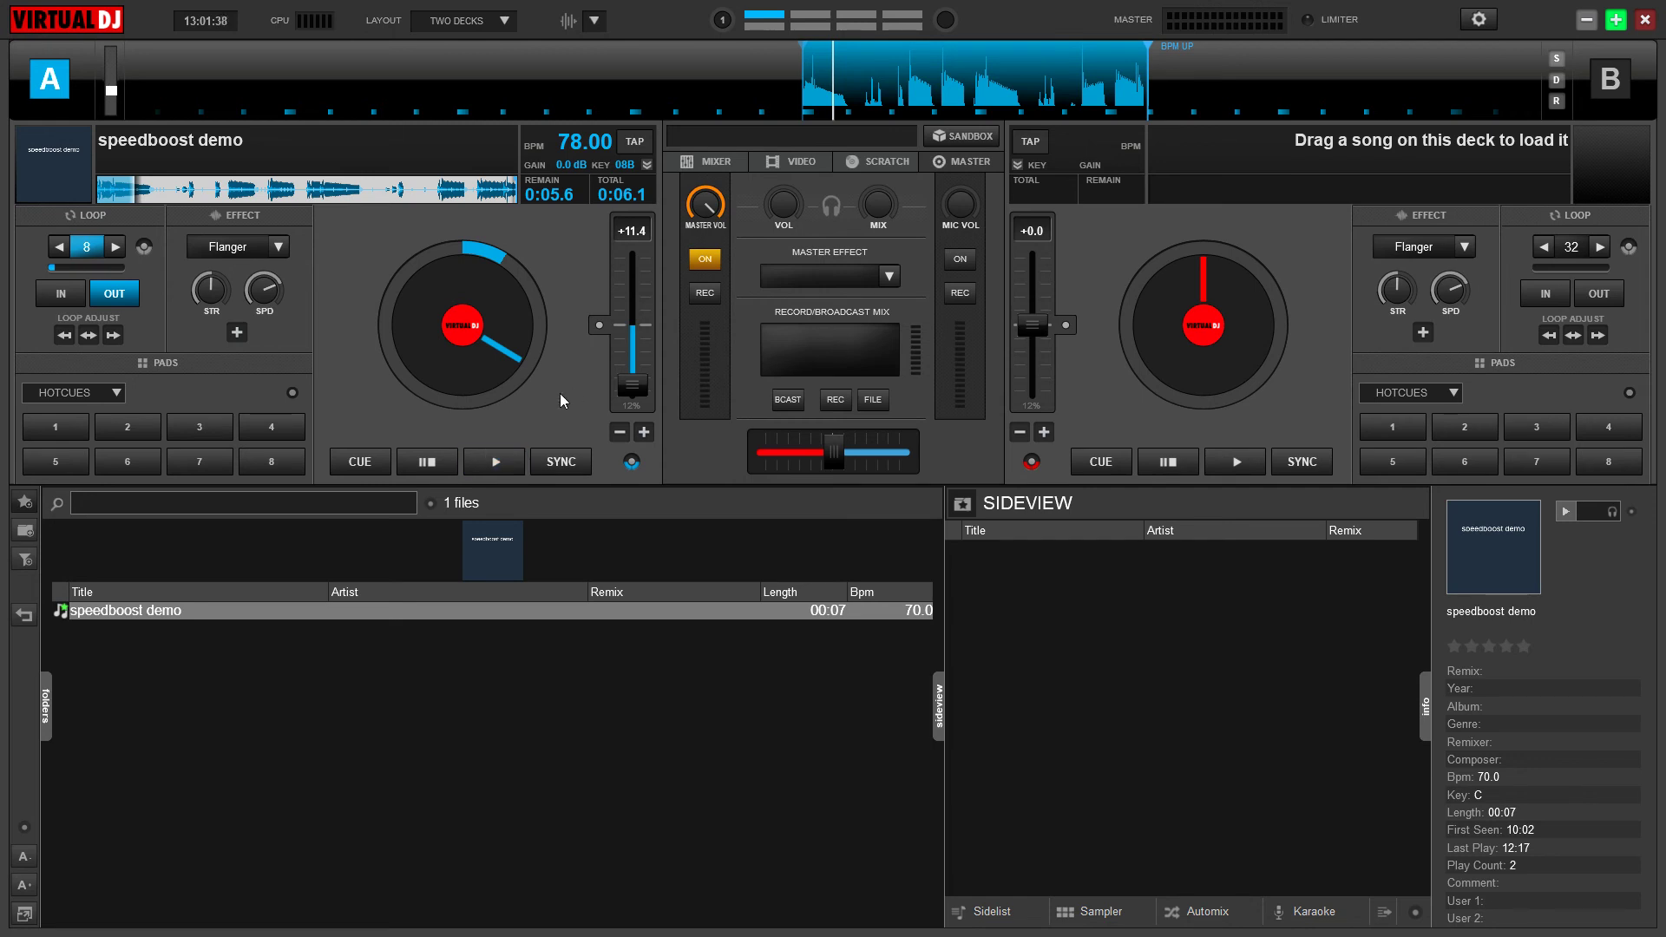